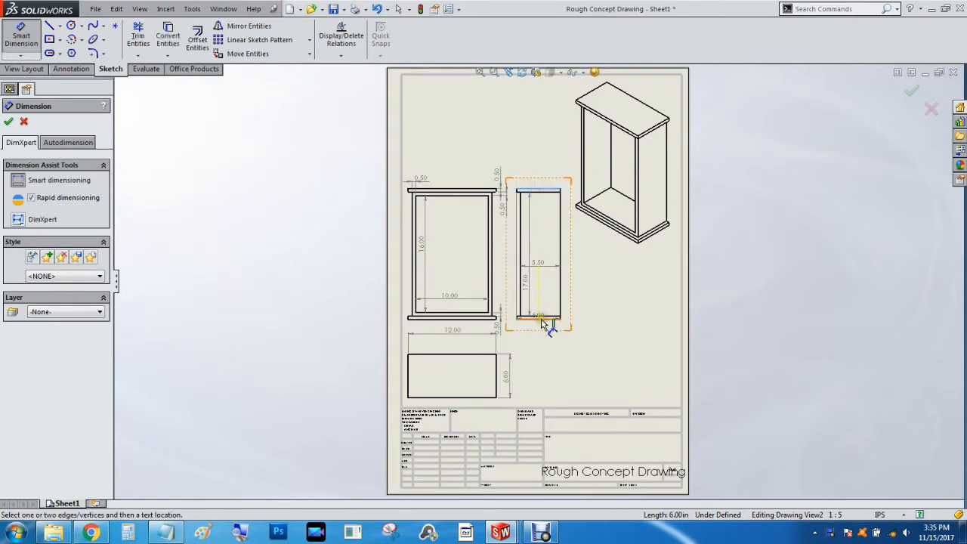
# Add the 18.00 overall height dimension to the side view of the concept drawing.
pyautogui.click(584, 300)
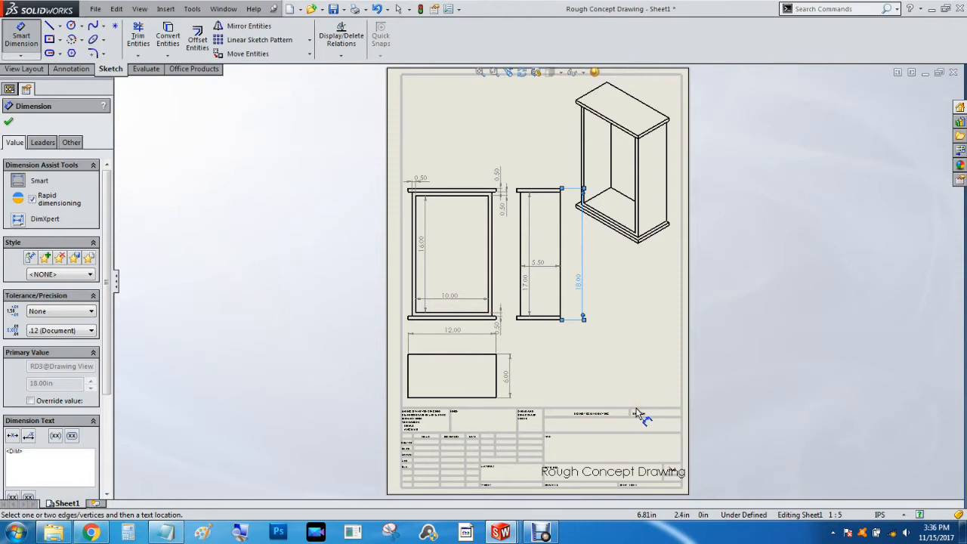
pyautogui.click(627, 241)
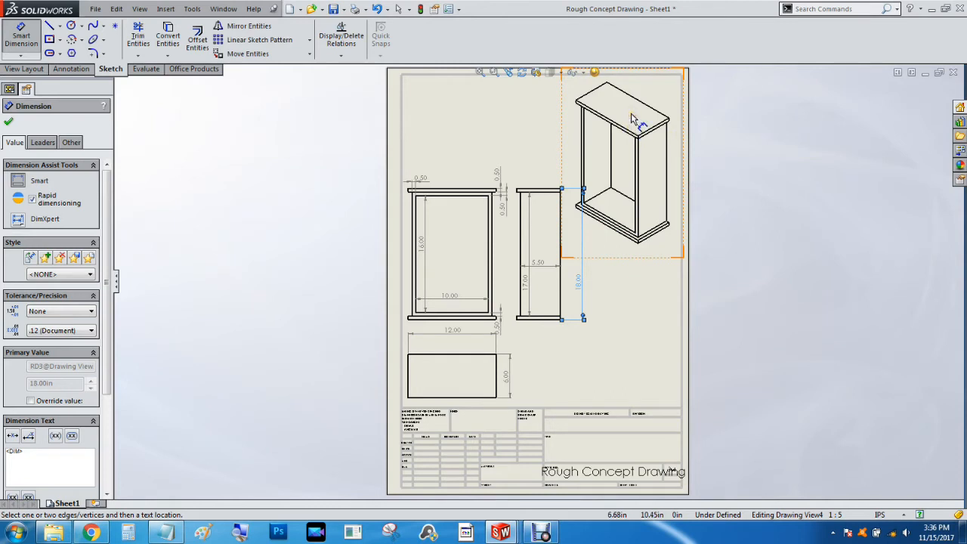
pyautogui.moveTo(612, 172)
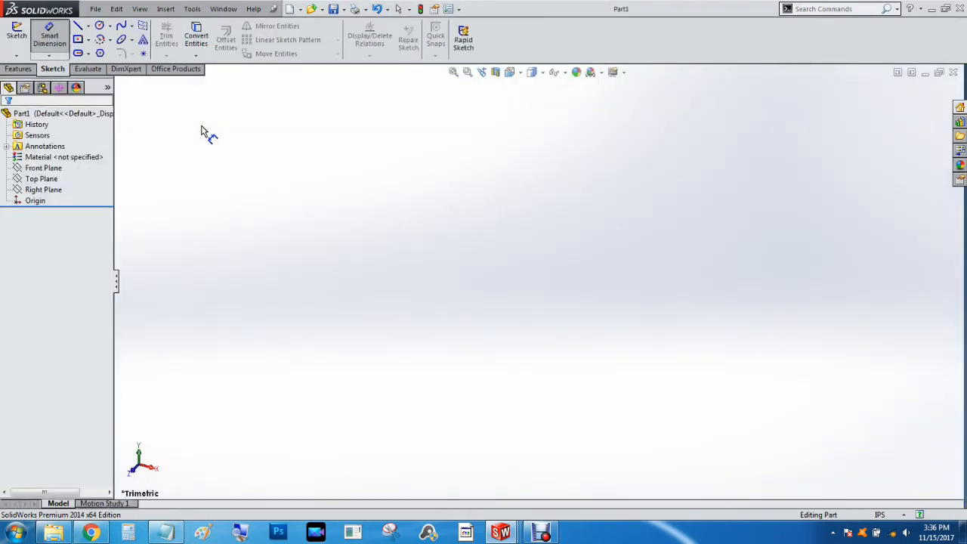
# Sketch a centre rectangle on the Top Plane, centred on the origin.
pyautogui.click(41, 178)
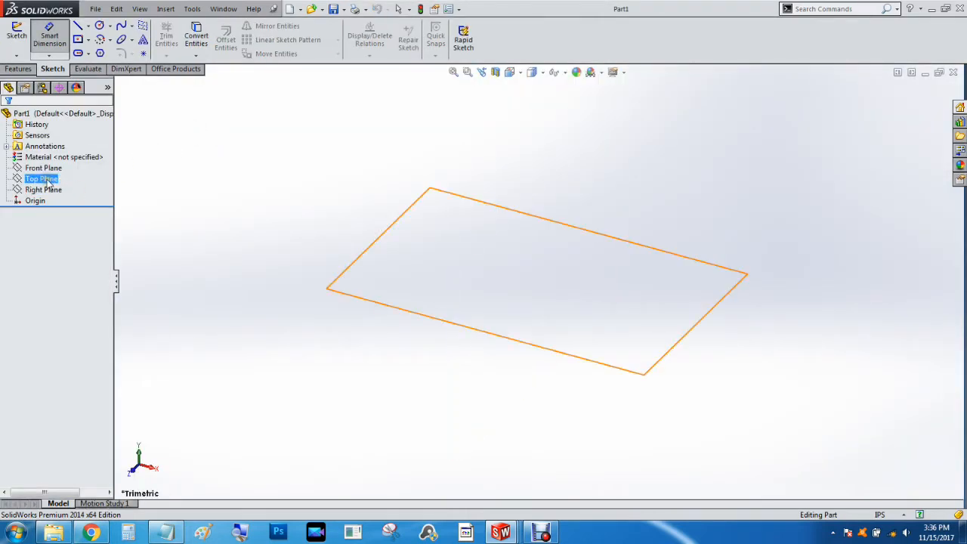
pyautogui.click(18, 70)
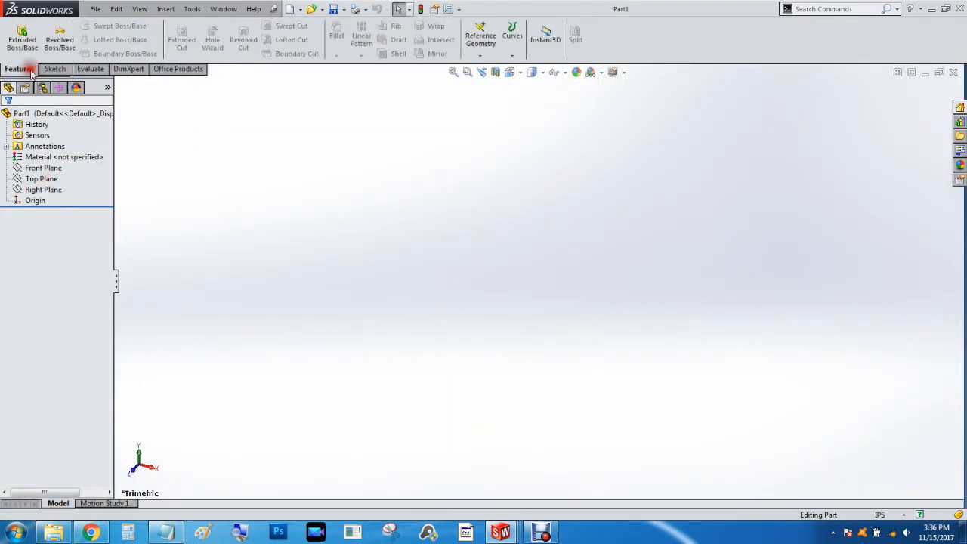
pyautogui.click(55, 70)
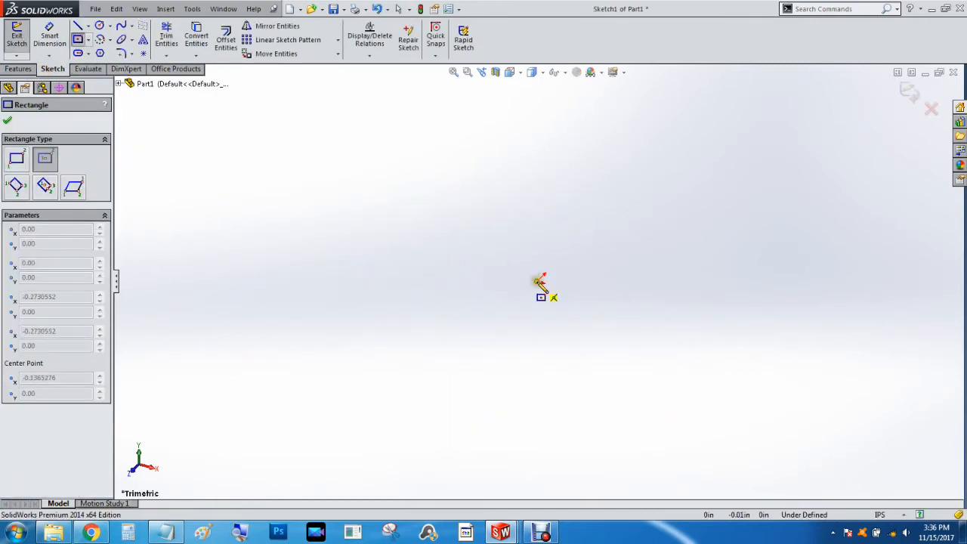
pyautogui.moveTo(541, 284); pyautogui.dragTo(375, 295)
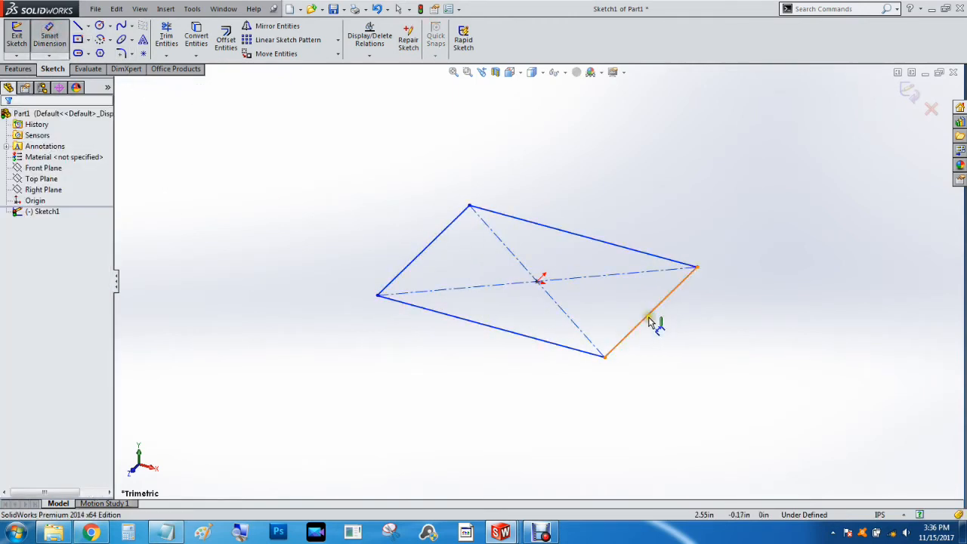
# Dimension the rectangle's long side to 12.00 and finish dimensioning.
pyautogui.click(650, 313)
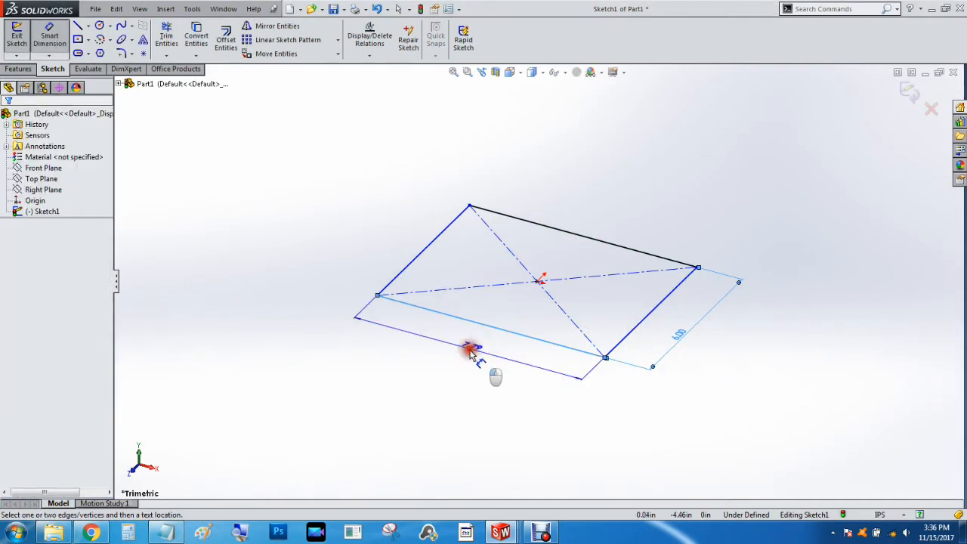
pyautogui.click(470, 348)
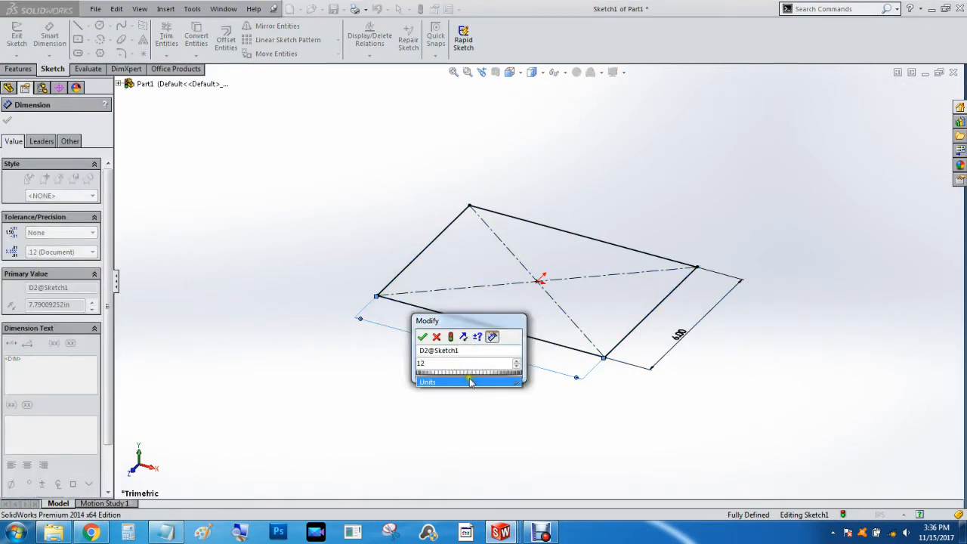
pyautogui.click(423, 336)
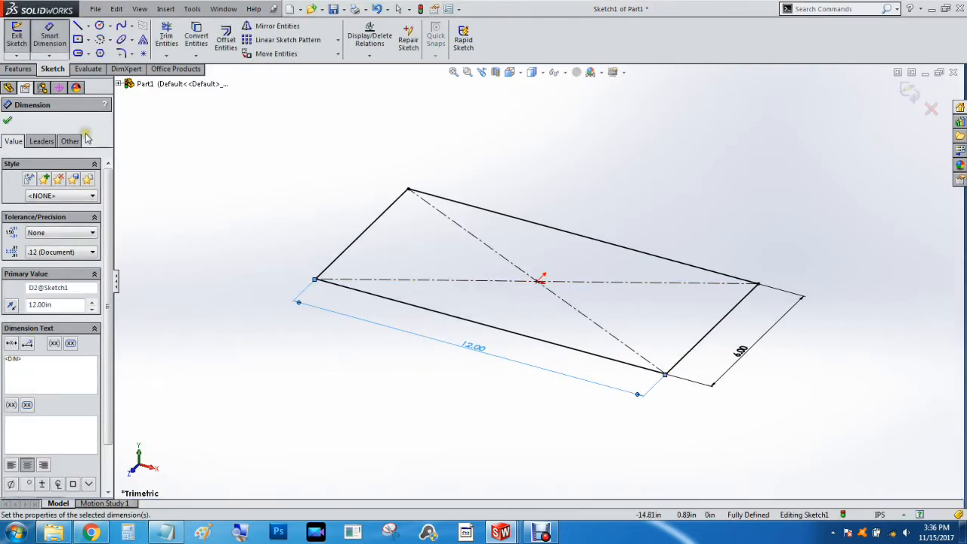
pyautogui.click(21, 42)
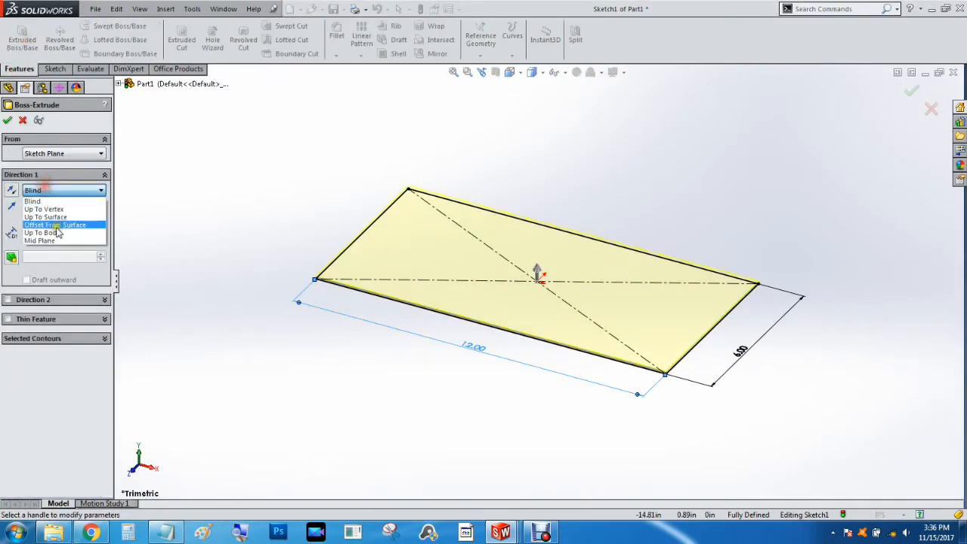
# Extrude the rectangle 0.50in as a mid-plane boss to form the plate.
pyautogui.click(39, 242)
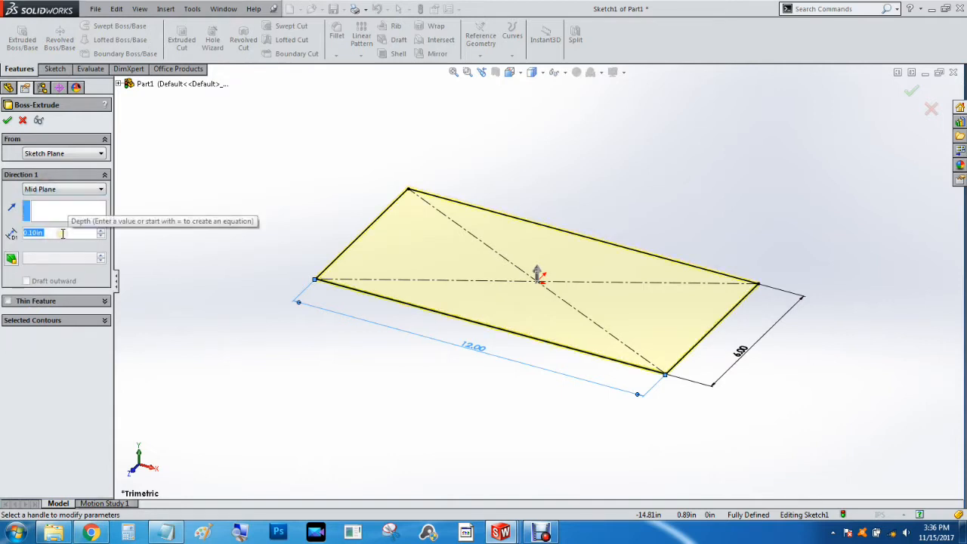
pyautogui.write('0.50in')
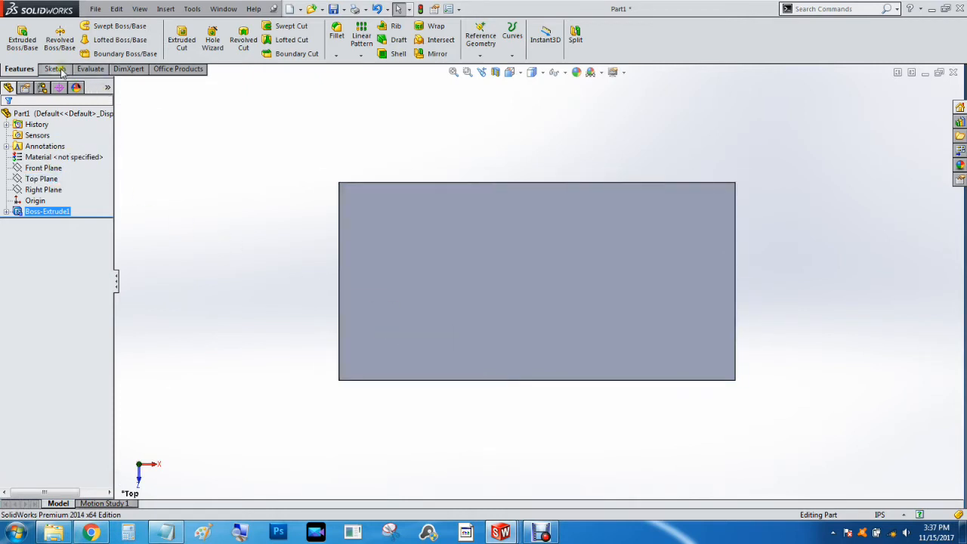
# On the plate face, sketch a short vertical centreline and a narrow corner rectangle near the left edge.
pyautogui.click(55, 69)
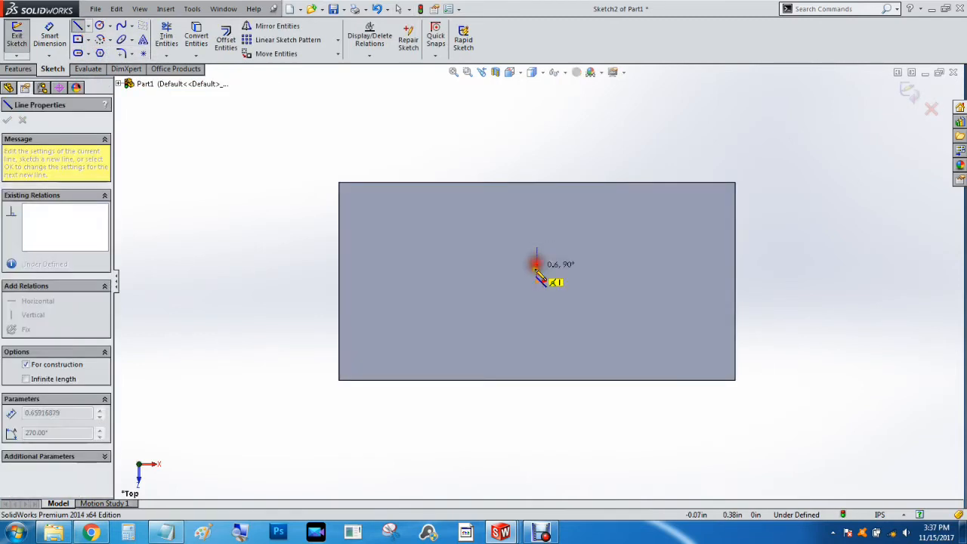
pyautogui.moveTo(537, 269); pyautogui.dragTo(472, 286)
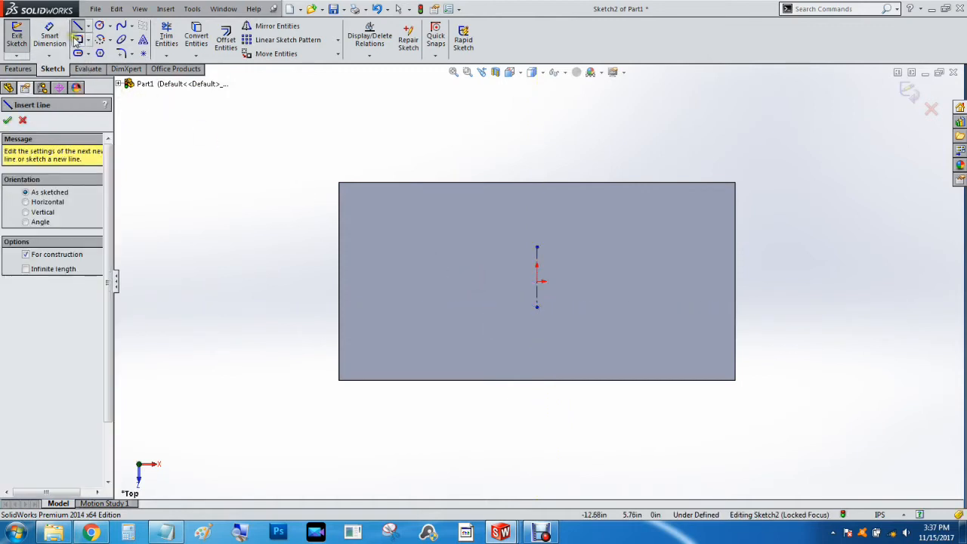
pyautogui.click(76, 36)
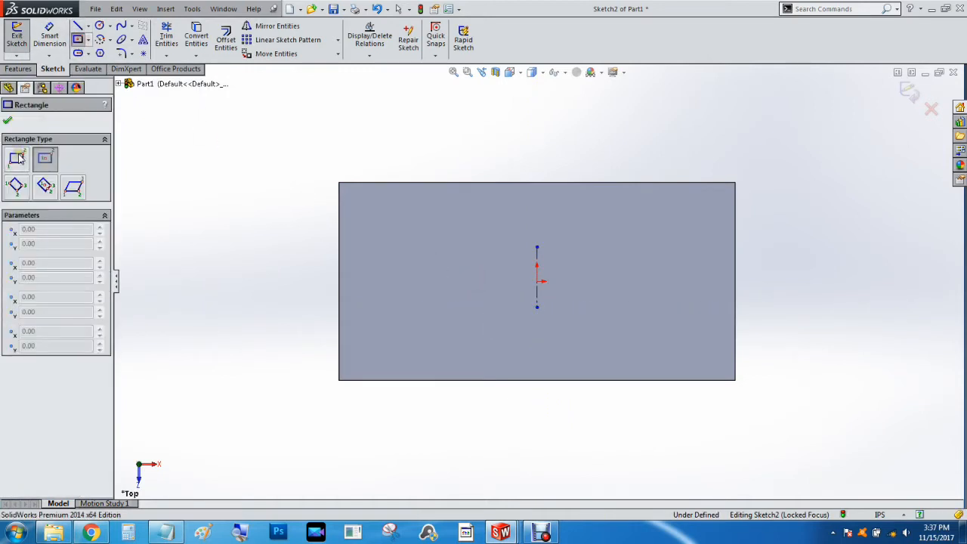
pyautogui.moveTo(369, 188)
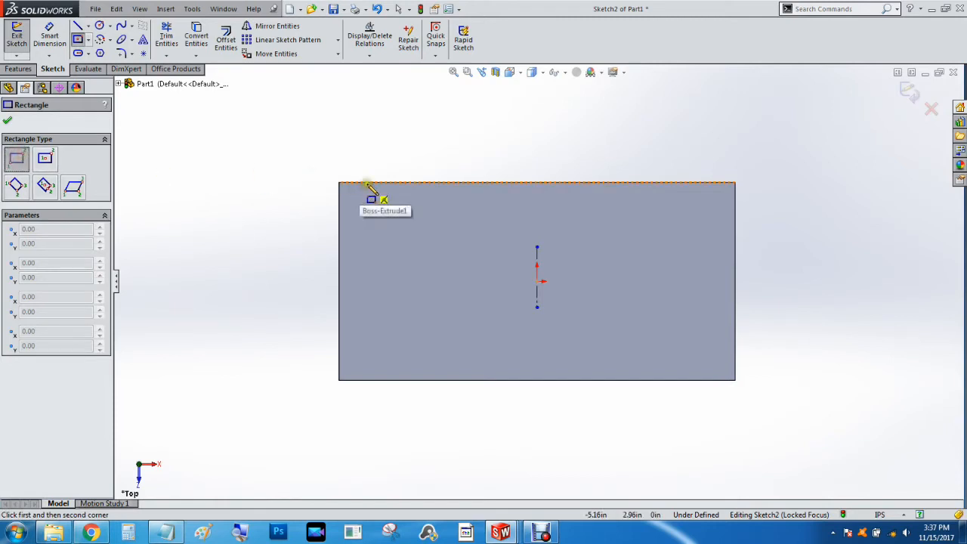
pyautogui.moveTo(371, 187); pyautogui.dragTo(390, 317)
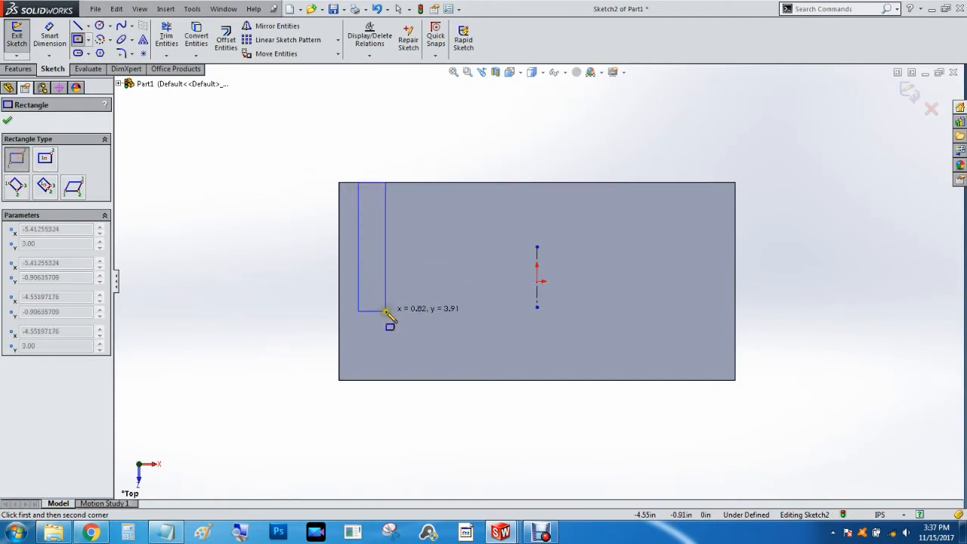
pyautogui.click(387, 311)
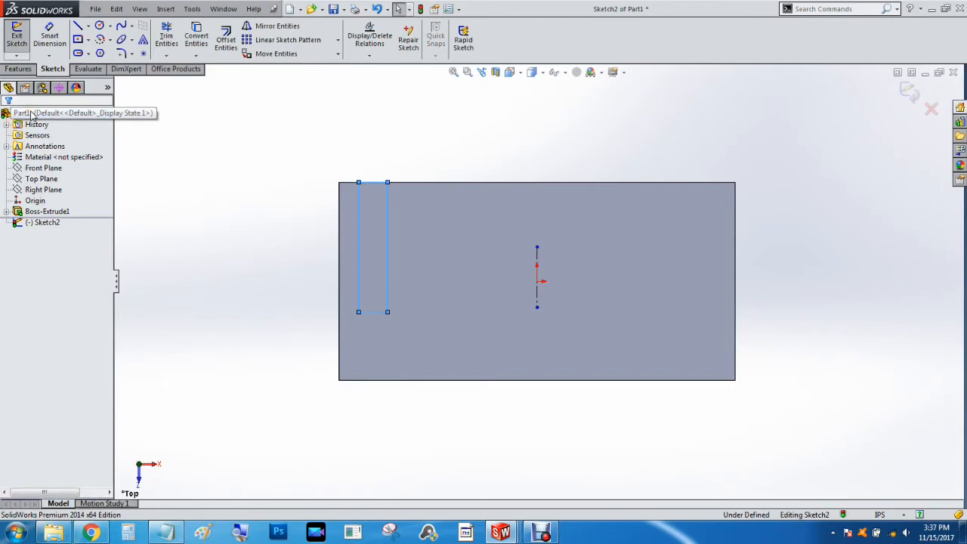
pyautogui.moveTo(369, 411)
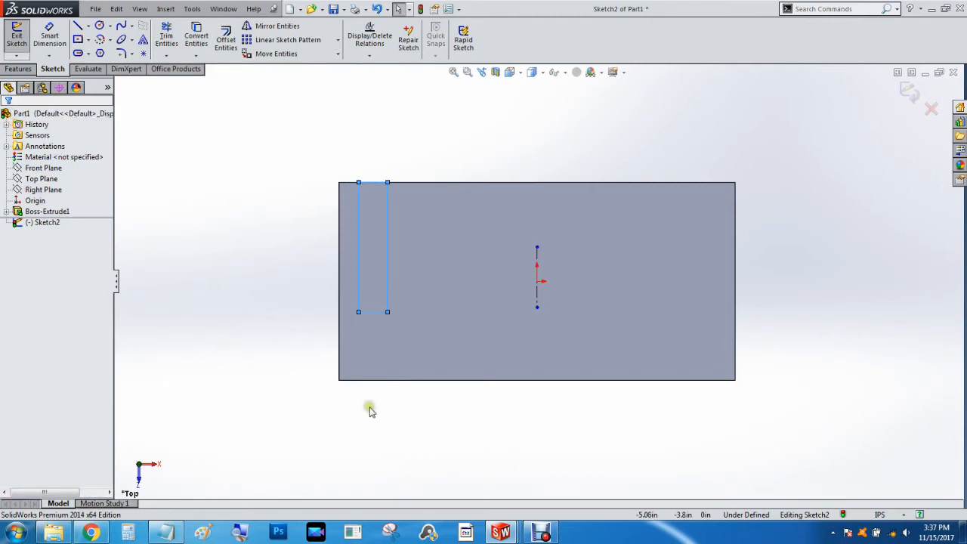
pyautogui.moveTo(386, 391)
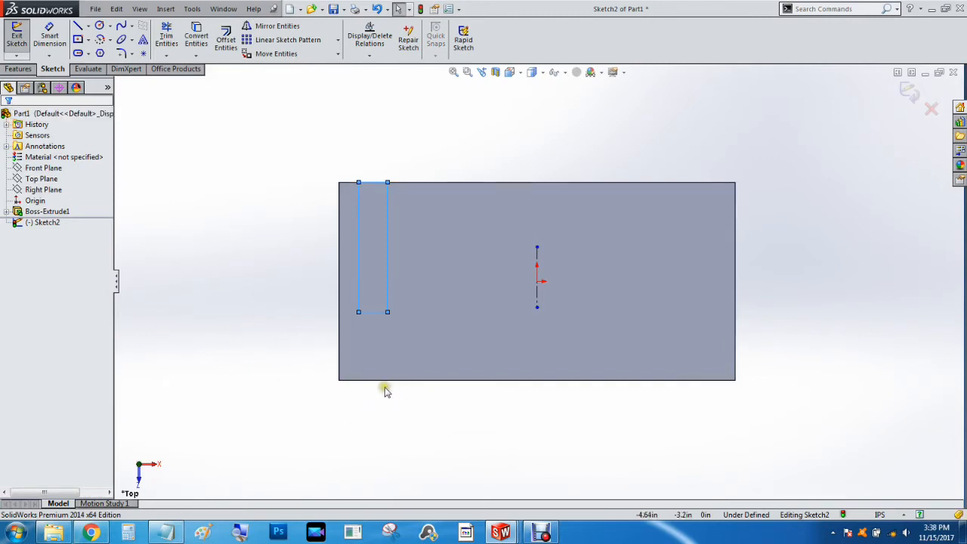
pyautogui.moveTo(374, 339)
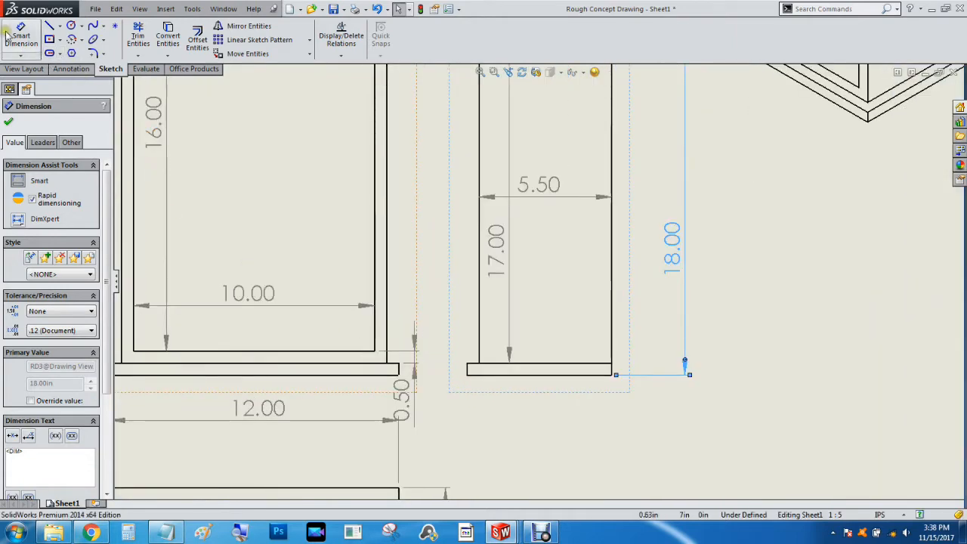
pyautogui.click(477, 344)
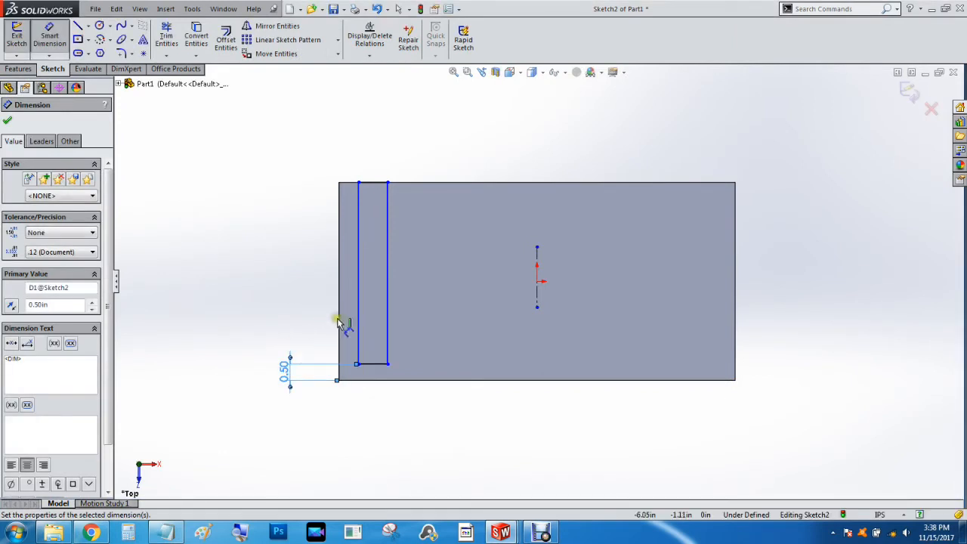
# Dimension the groove rectangle 0.50 from the left edge and 0.50 wide.
pyautogui.click(338, 272)
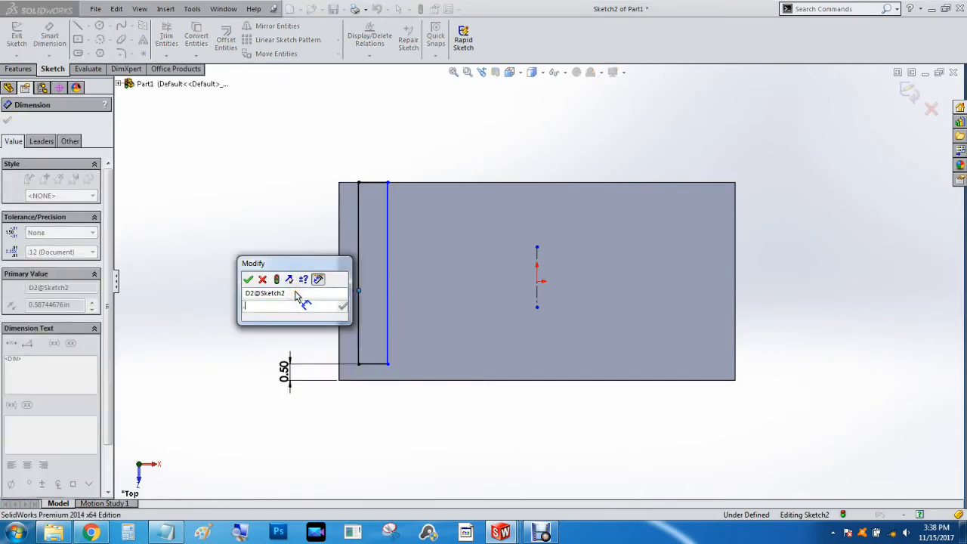
pyautogui.click(248, 280)
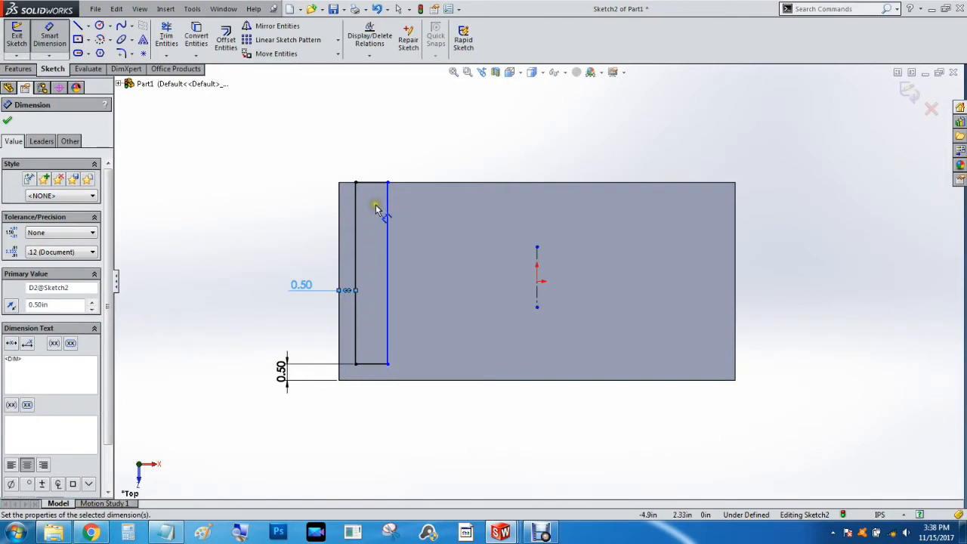
pyautogui.moveTo(369, 292)
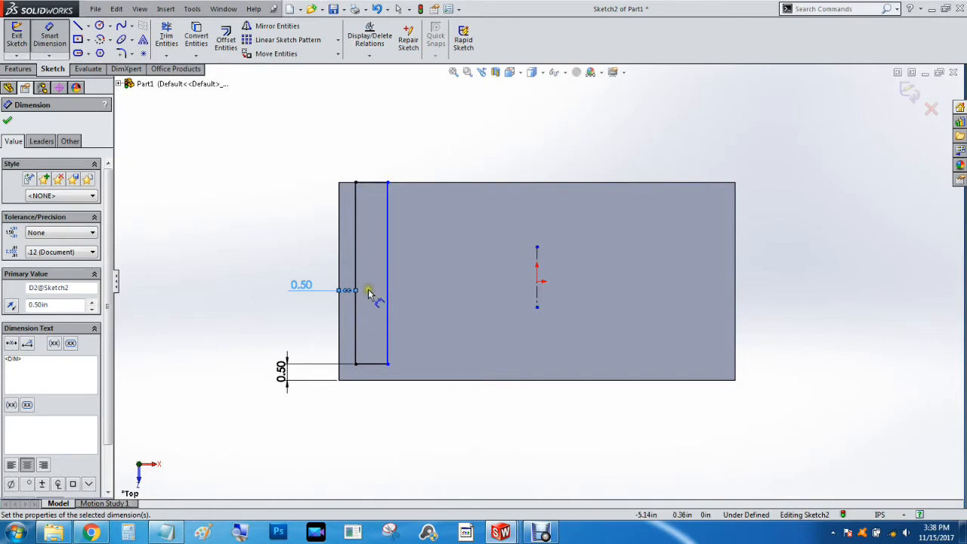
pyautogui.click(388, 272)
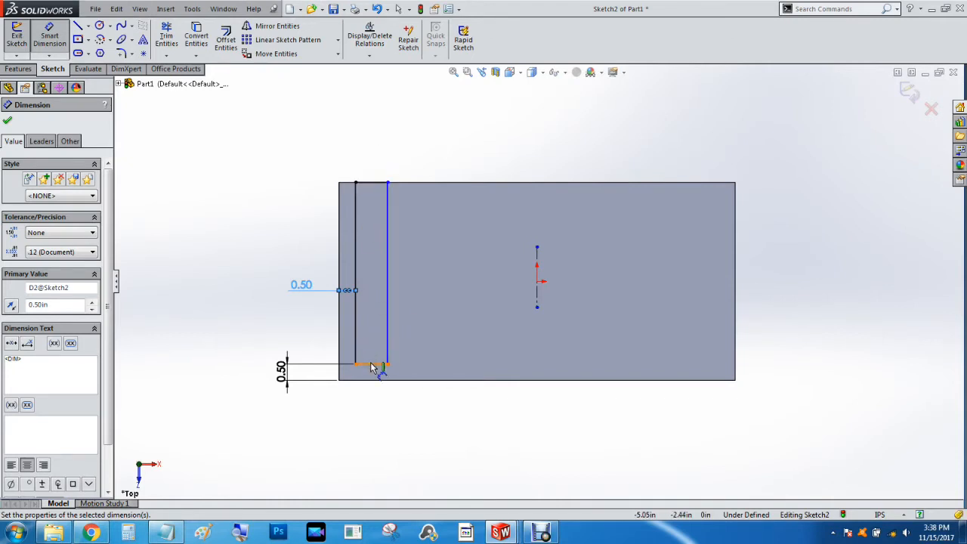
pyautogui.click(372, 365)
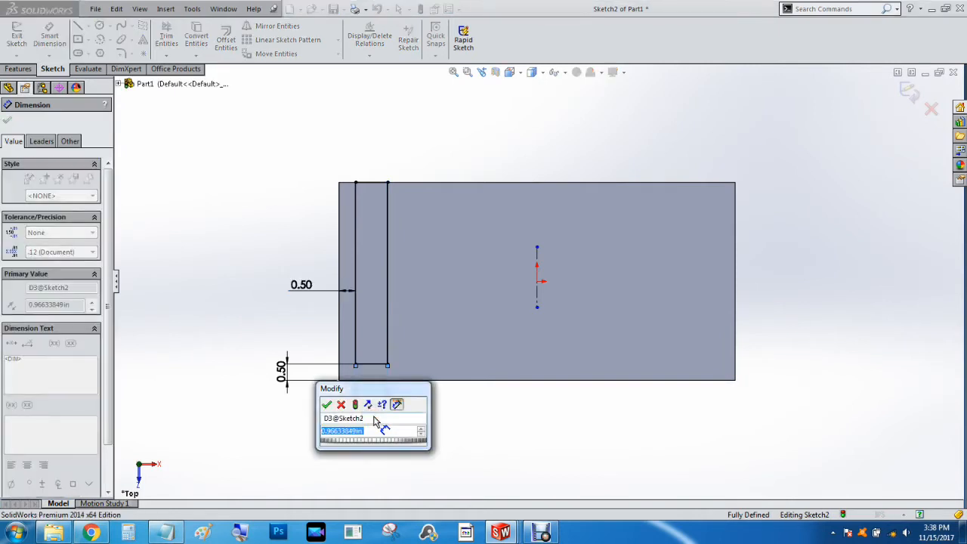
pyautogui.click(327, 405)
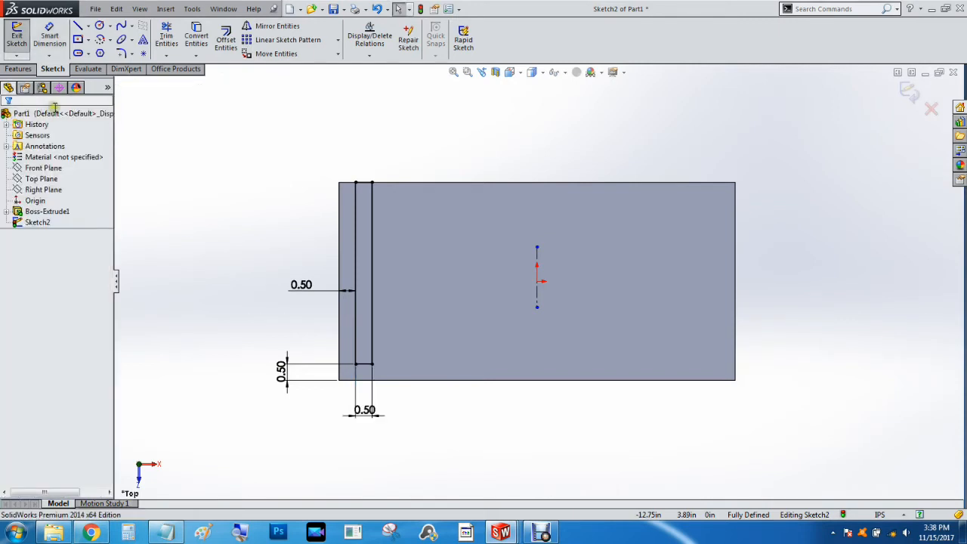
pyautogui.moveTo(274, 25)
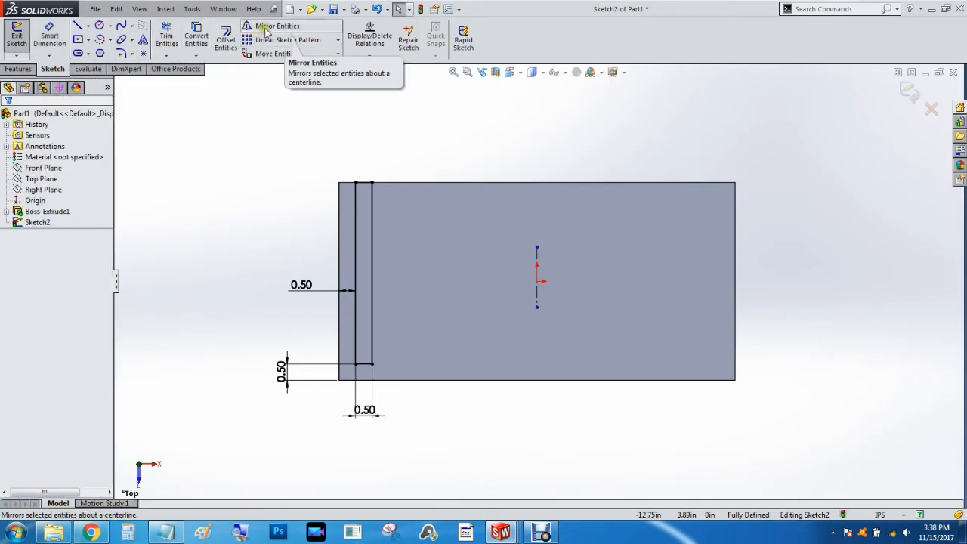
# Mirror the left groove outline about the centreline to create the right-hand groove.
pyautogui.click(250, 26)
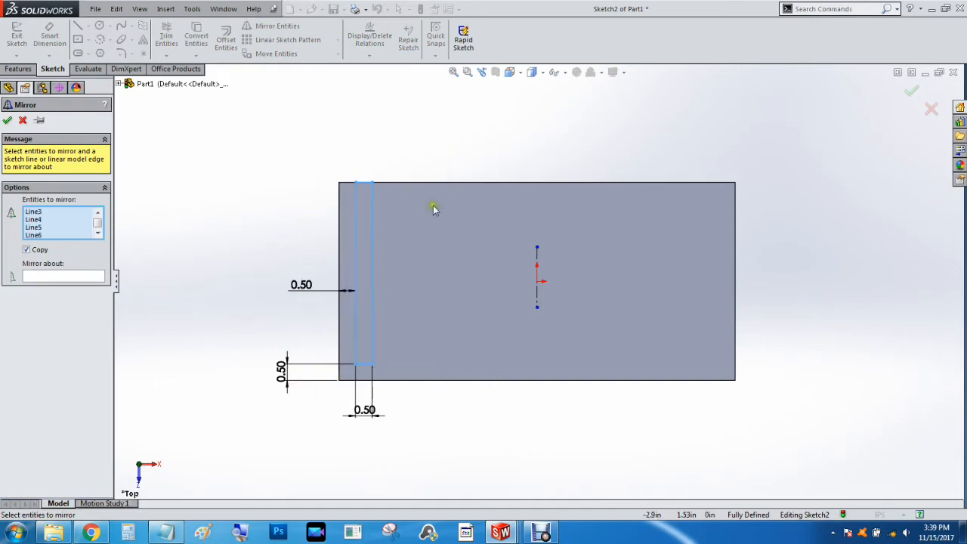
pyautogui.moveTo(164, 317)
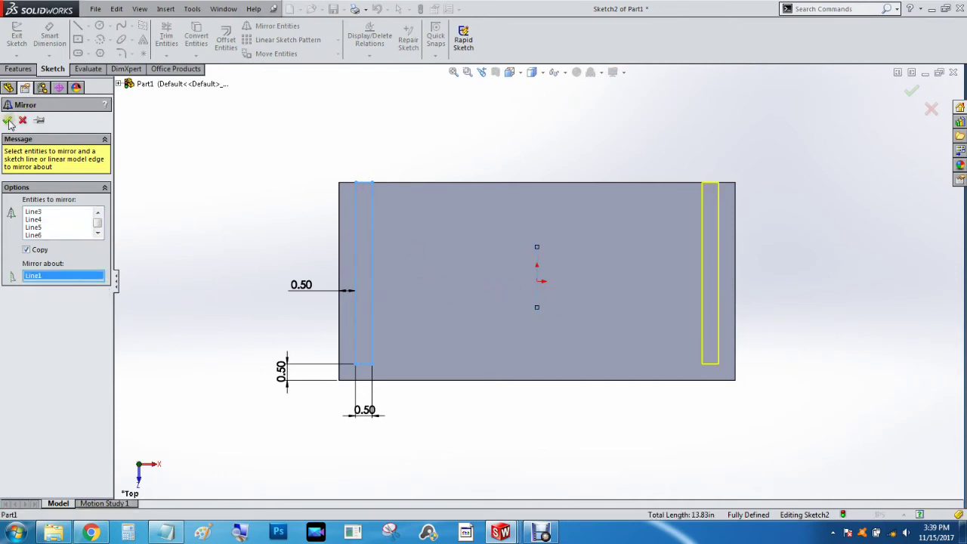
pyautogui.click(9, 121)
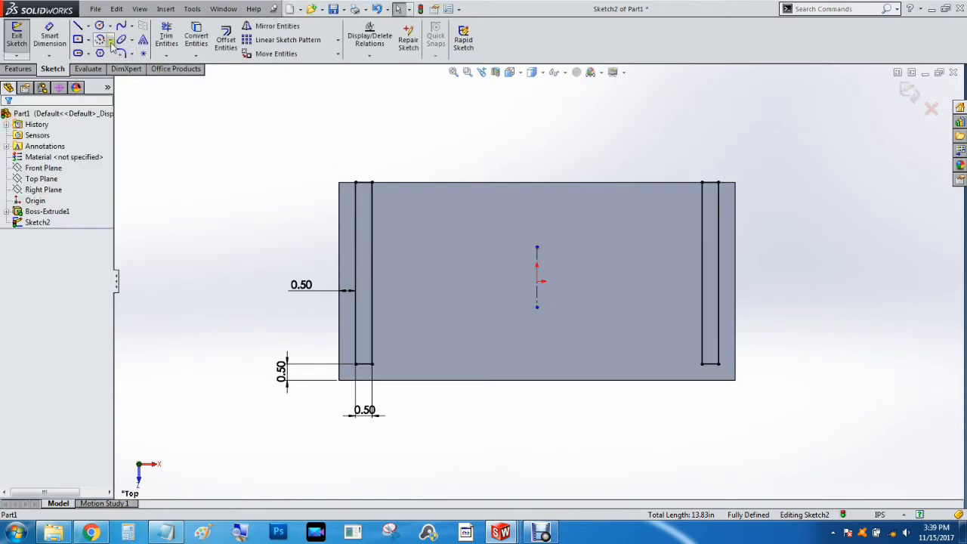
pyautogui.click(87, 39)
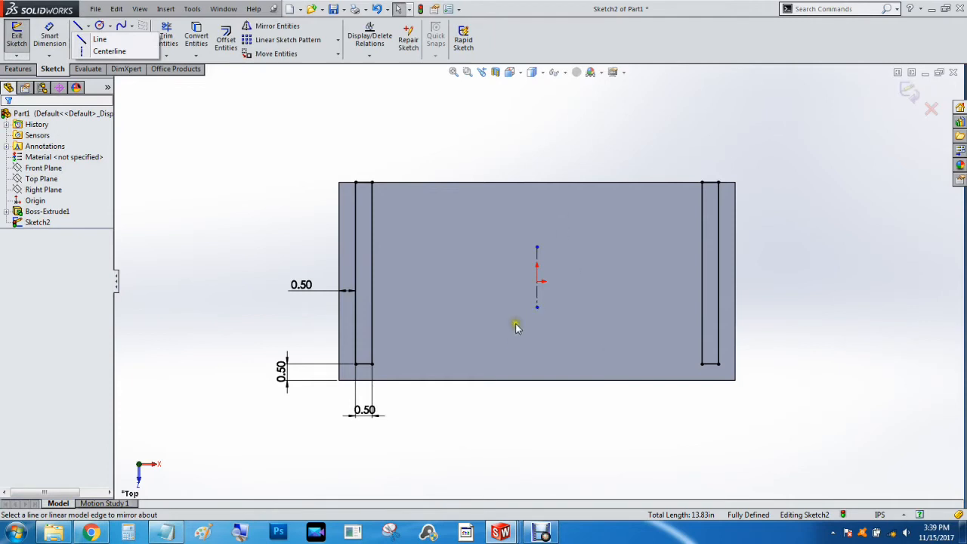
pyautogui.moveTo(520, 326)
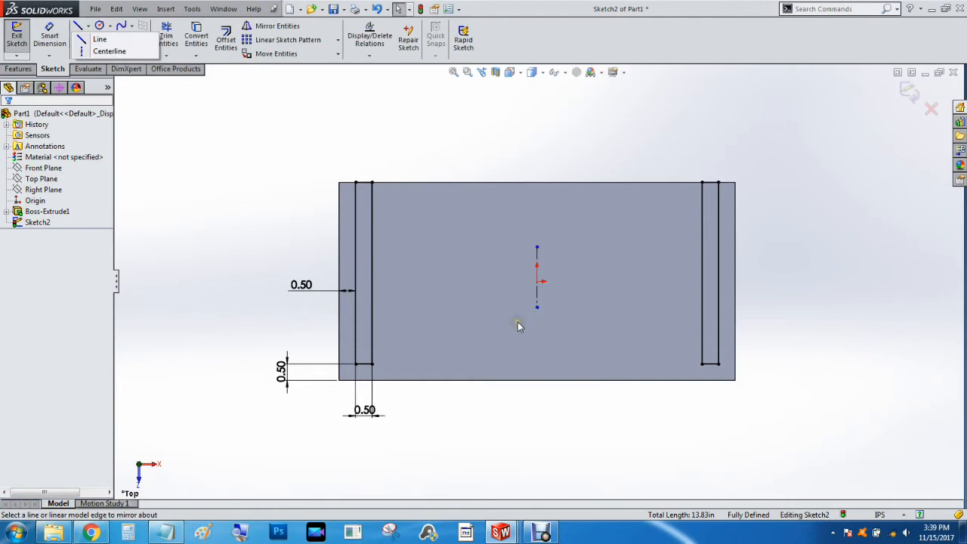
pyautogui.moveTo(538, 307)
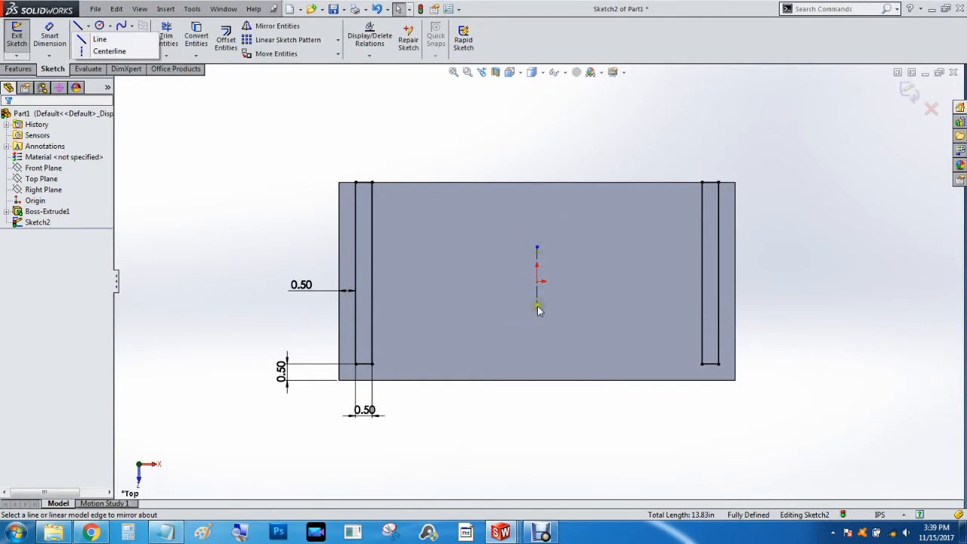
pyautogui.moveTo(272, 249)
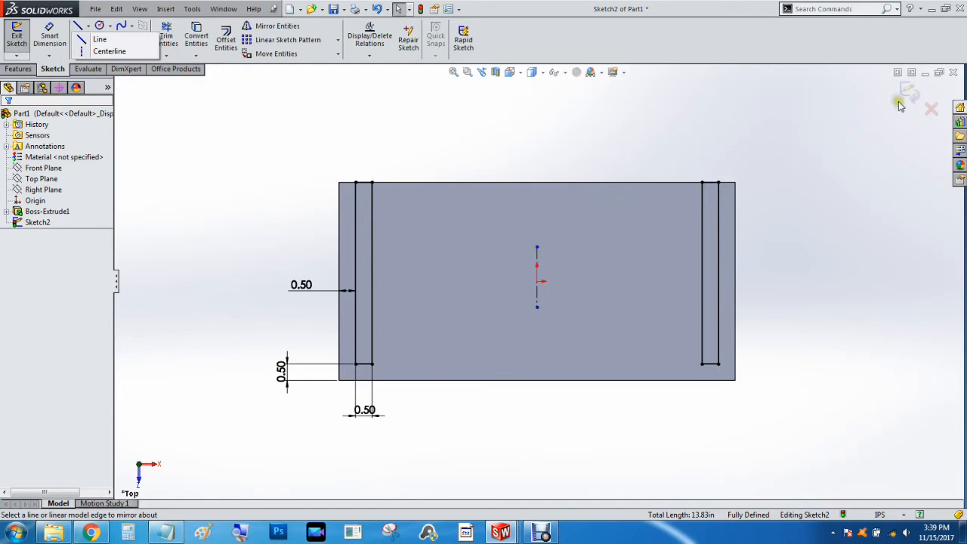
# Extruded Cut the two sketched grooves into the panel.
pyautogui.click(18, 70)
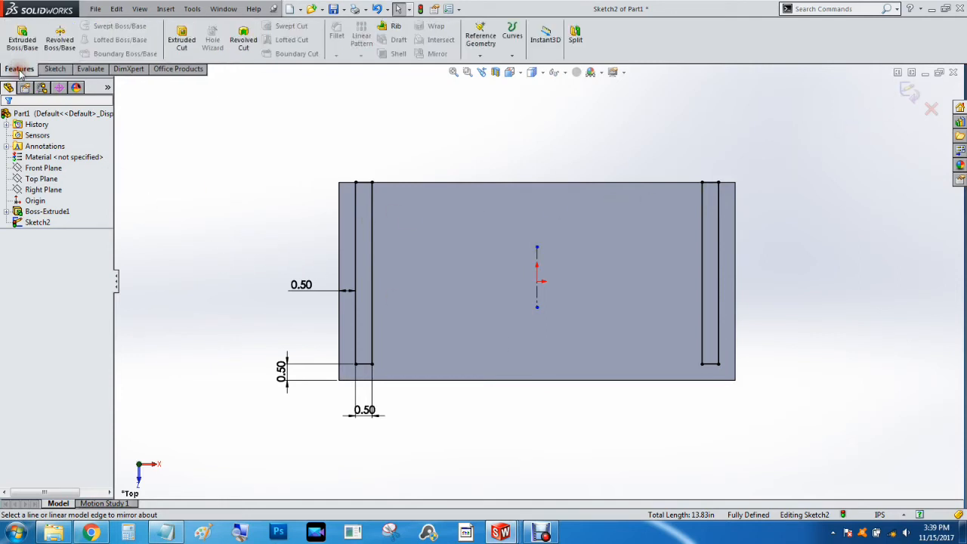
pyautogui.moveTo(183, 43)
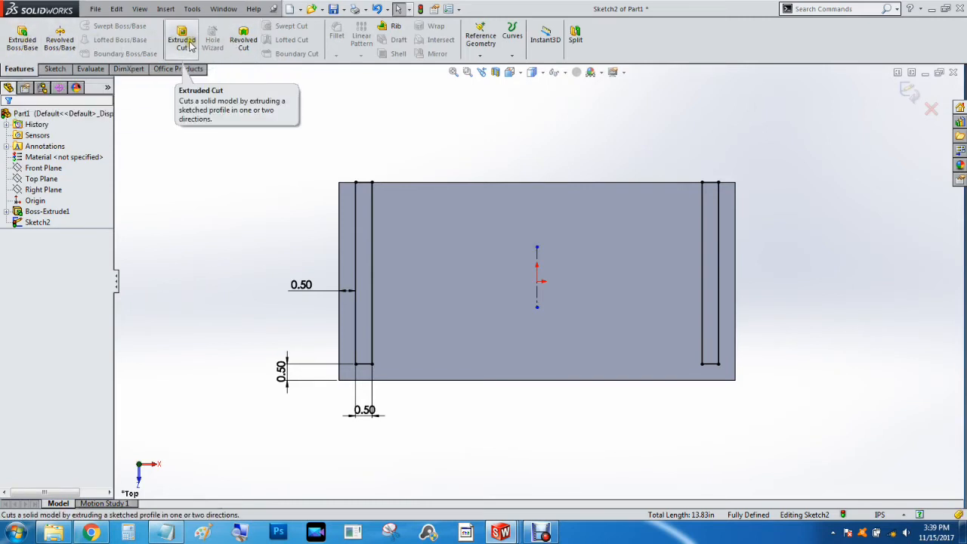
pyautogui.click(181, 39)
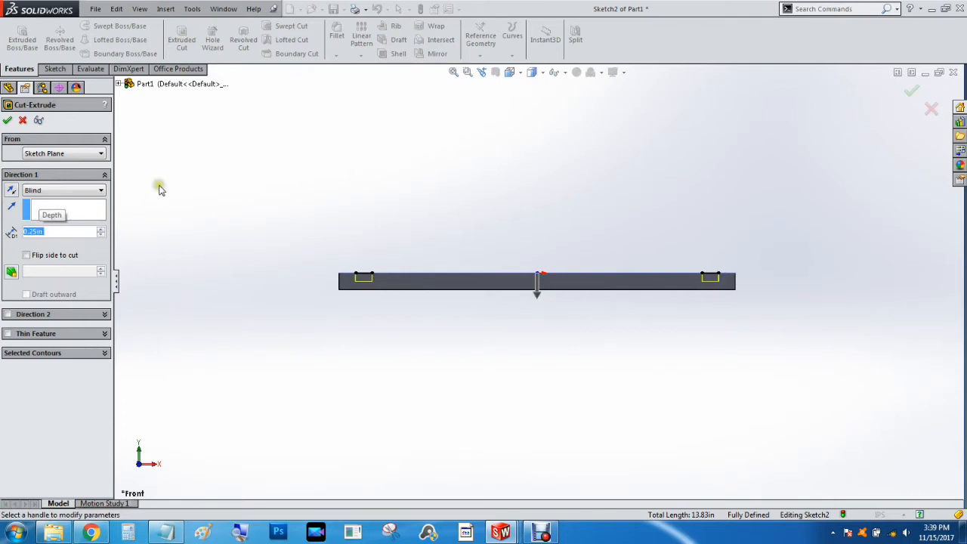
pyautogui.click(6, 120)
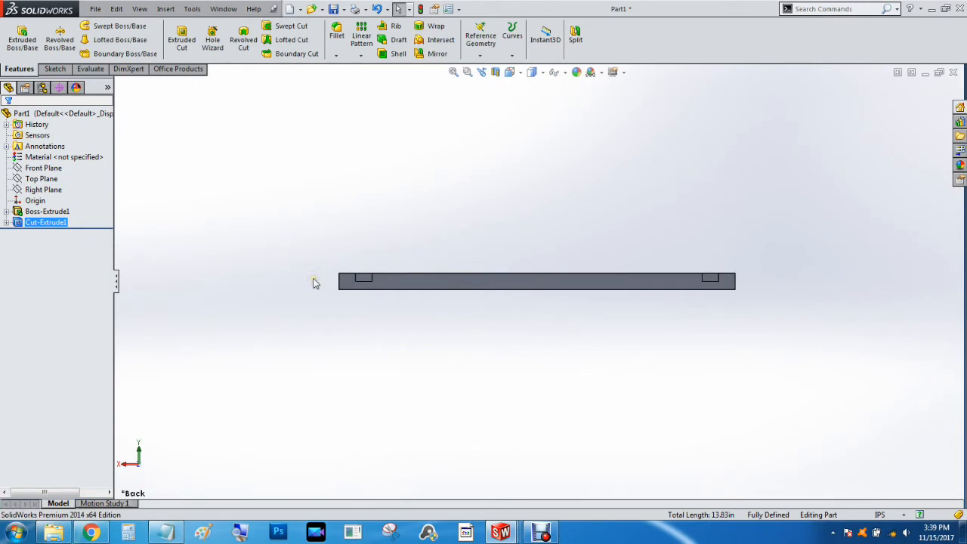
pyautogui.moveTo(281, 233)
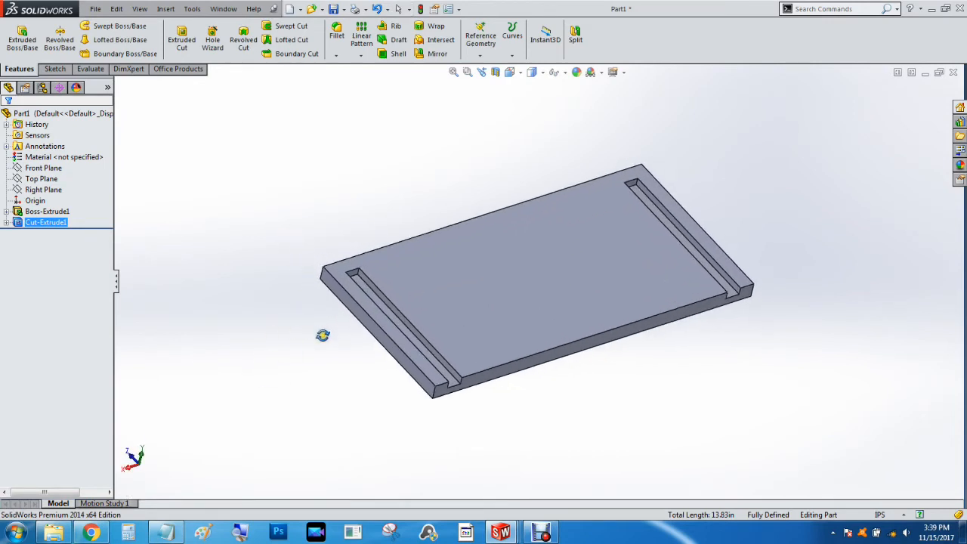
pyautogui.moveTo(725, 172)
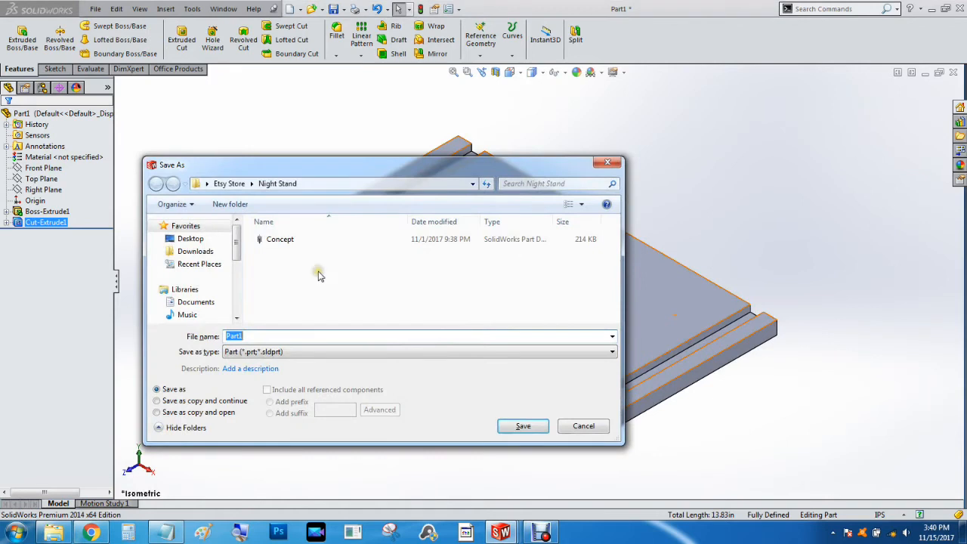
# Enter 'Top and Bottom' as the file name for the grooved panel in the Night Stand folder.
pyautogui.write('Top and Bottom')
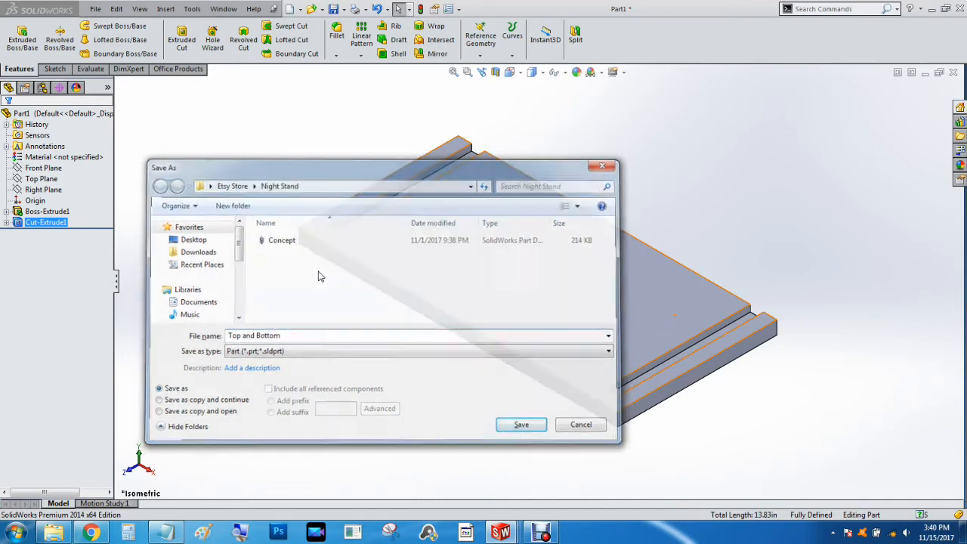
# Save as Top and Bottom, start a new part, check the concept drawing's side dimensions, return to Part2.
pyautogui.click(520, 425)
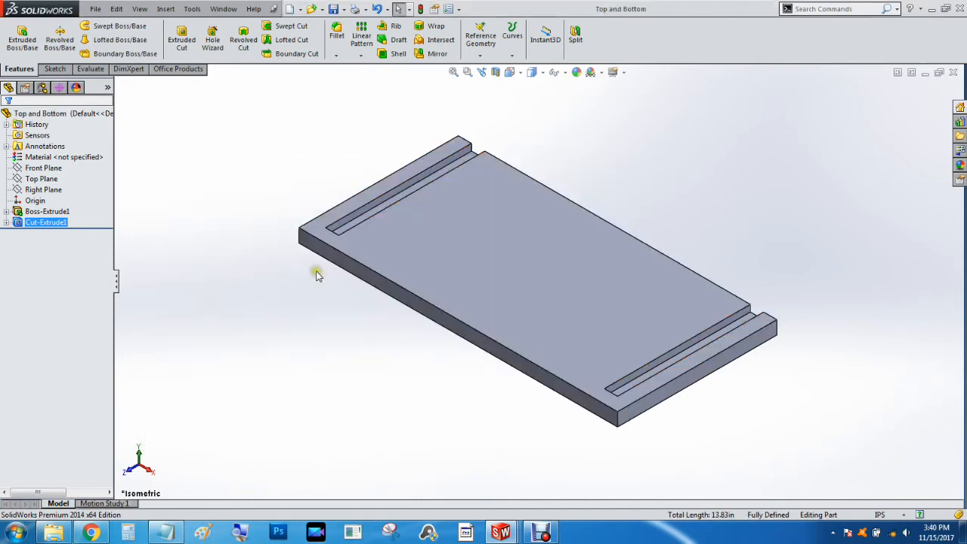
pyautogui.moveTo(381, 160)
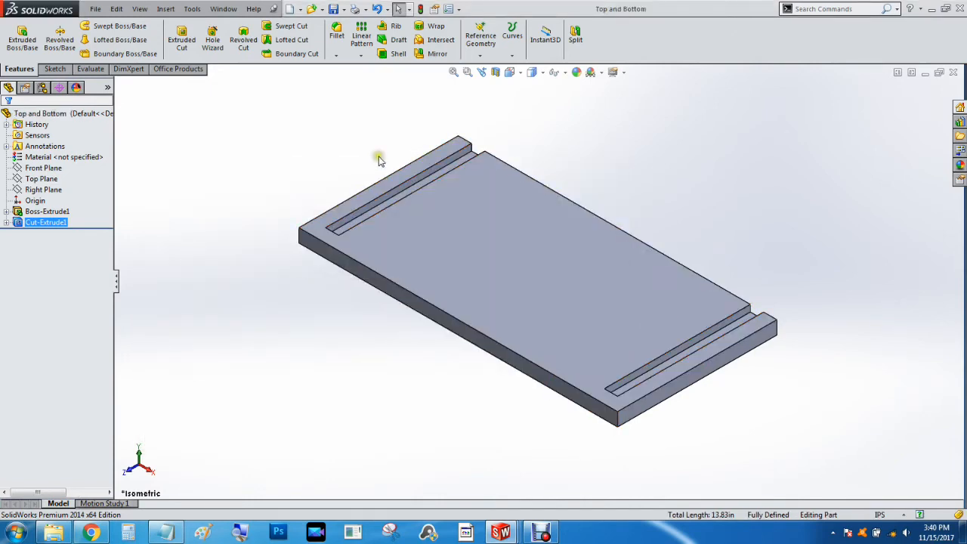
pyautogui.click(99, 9)
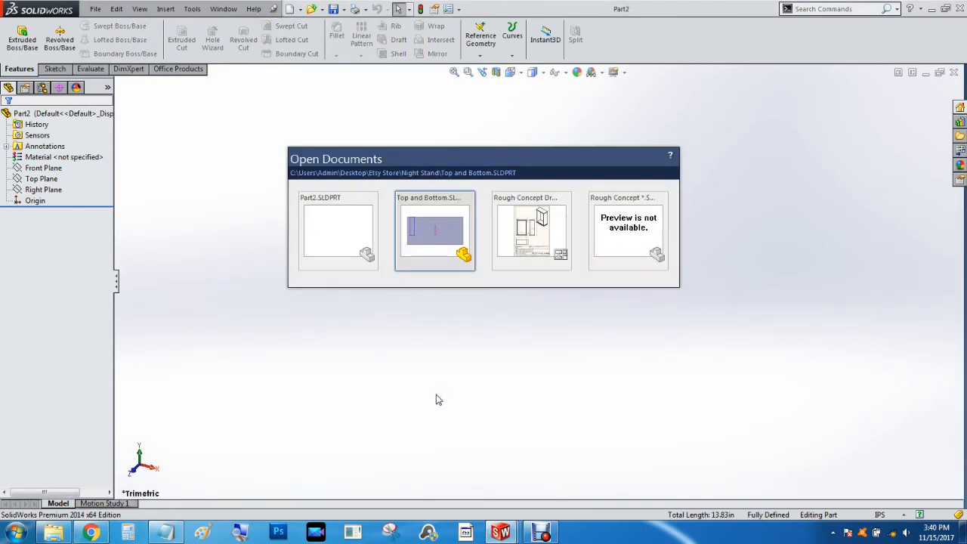
pyautogui.click(532, 229)
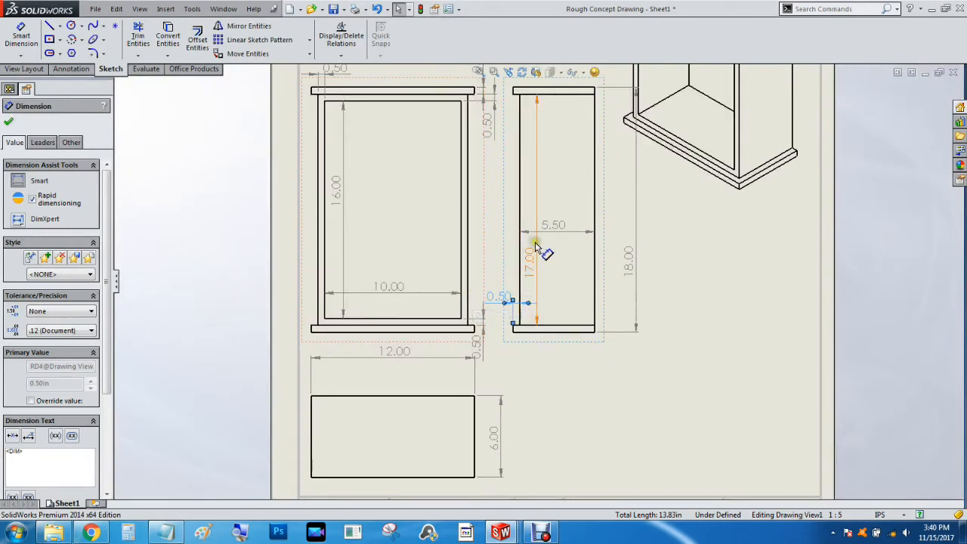
pyautogui.moveTo(551, 270)
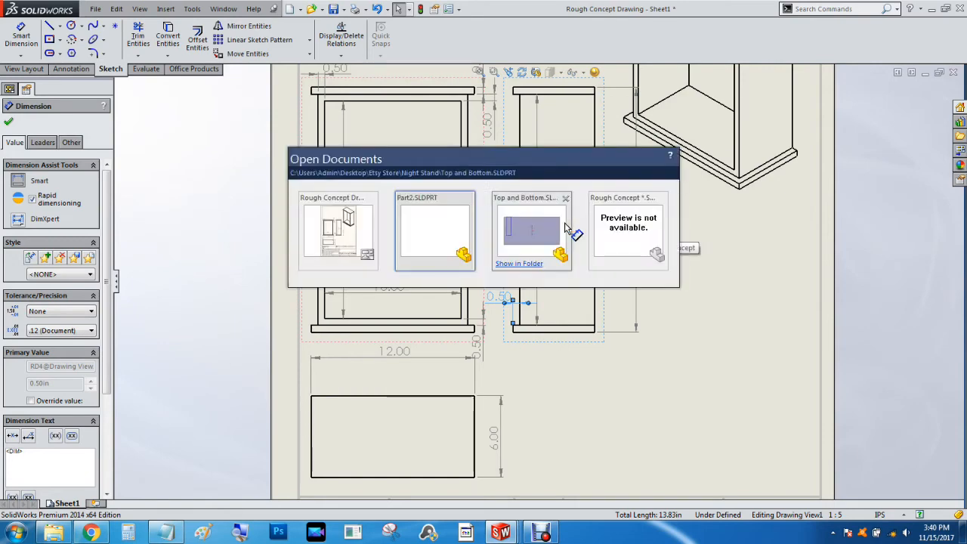
pyautogui.click(435, 229)
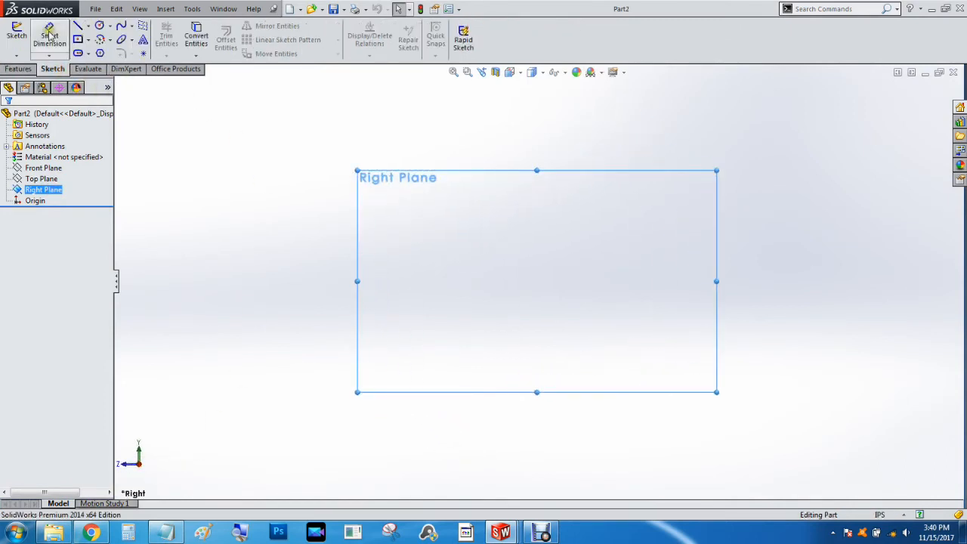
# Sketch a centred rectangle on the Right Plane and set it to 17.00 tall by 5.50 wide.
pyautogui.click(78, 34)
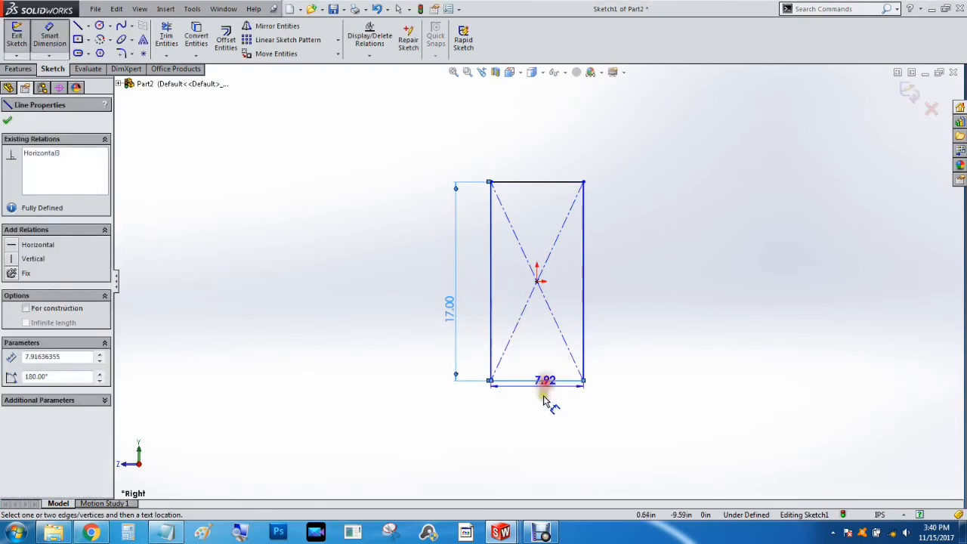
pyautogui.doubleClick(544, 378)
pyautogui.write('5.5')
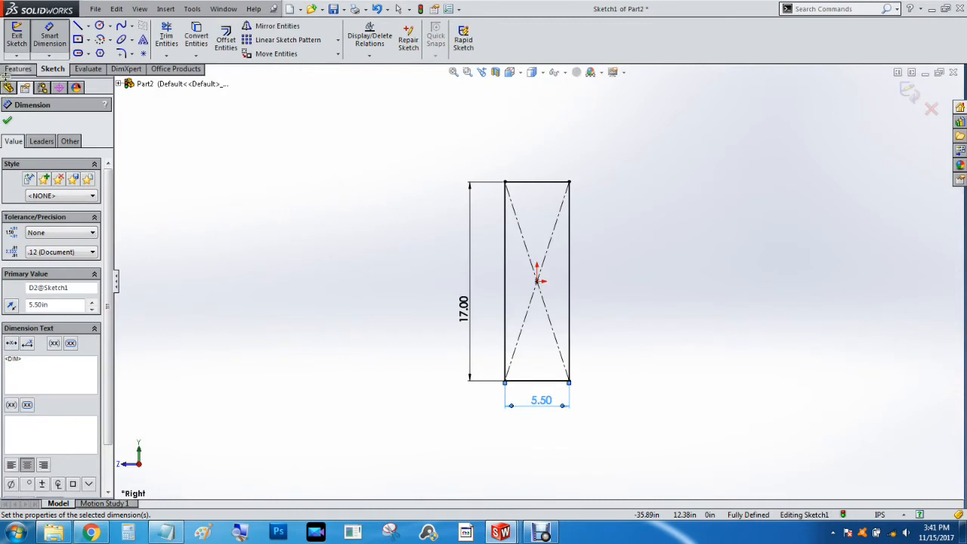
# Extrude the 17 by 5.50 rectangle with a Mid Plane end condition into the side panel solid.
pyautogui.click(12, 70)
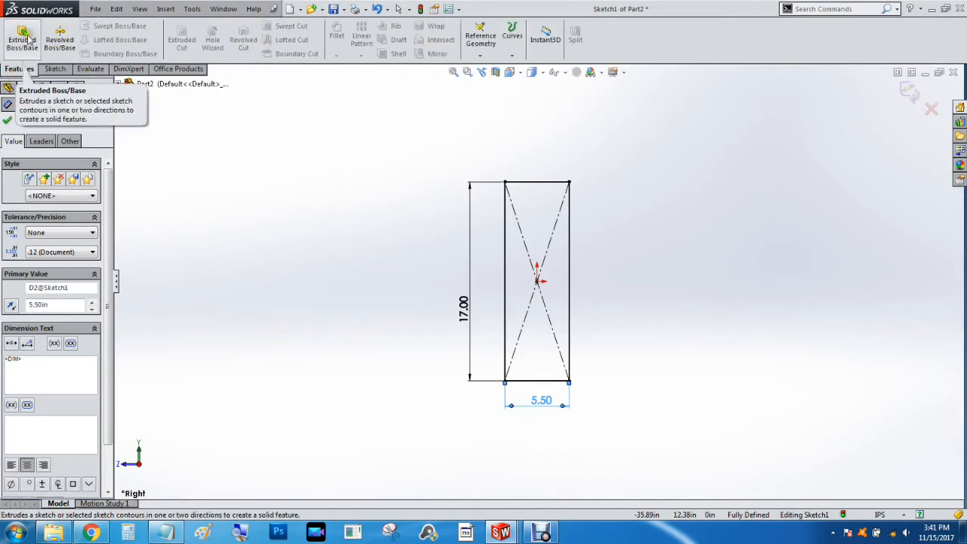
pyautogui.click(21, 42)
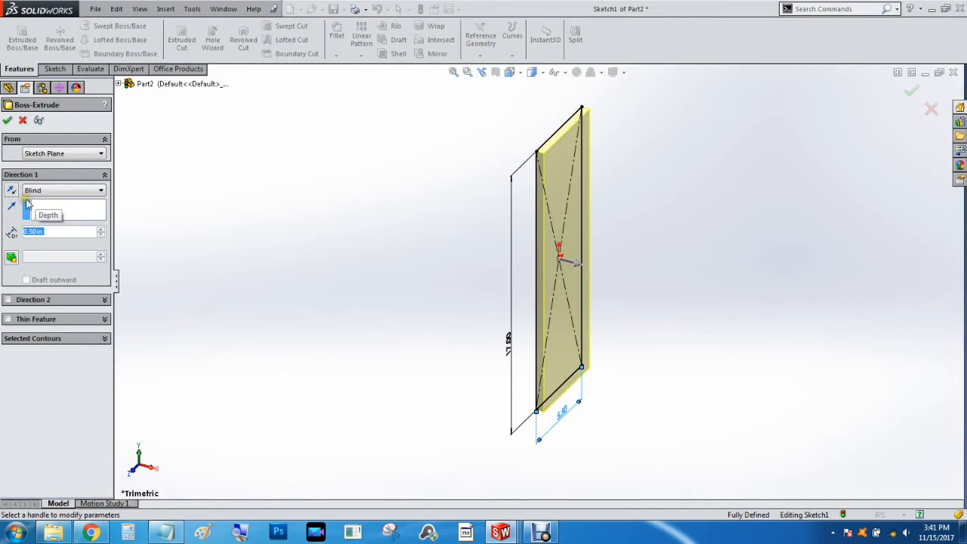
pyautogui.click(63, 189)
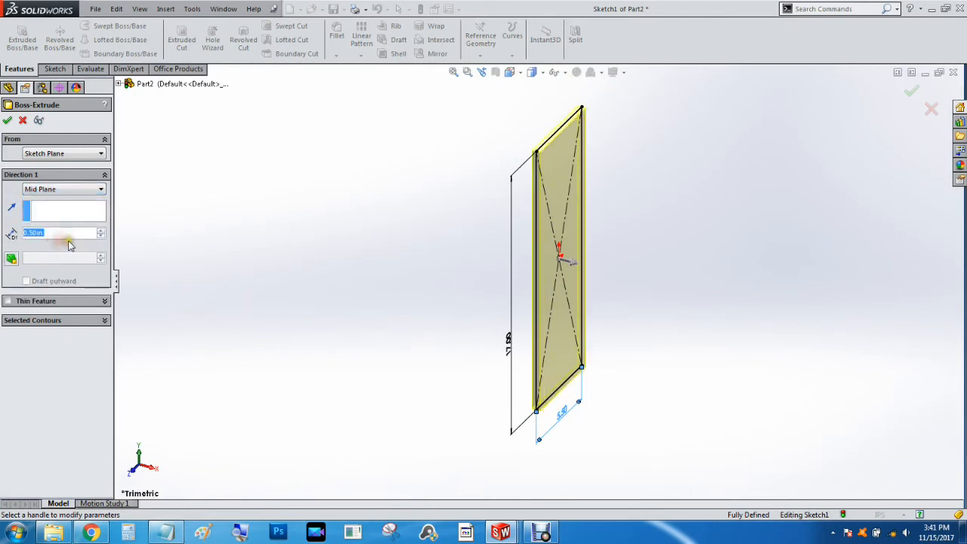
pyautogui.click(8, 121)
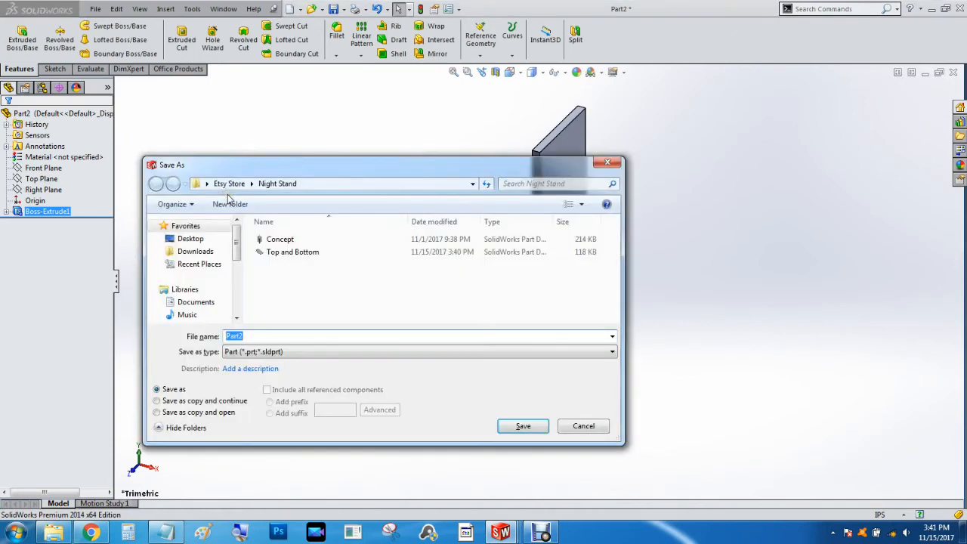
# Save the side panel part as 'Sides' in the Night Stand folder.
pyautogui.write('Sides')
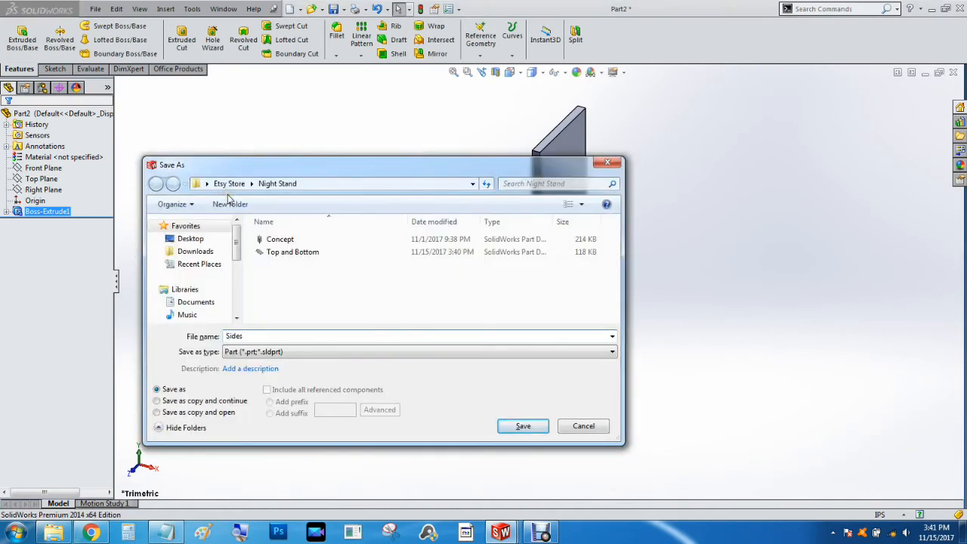
pyautogui.click(523, 427)
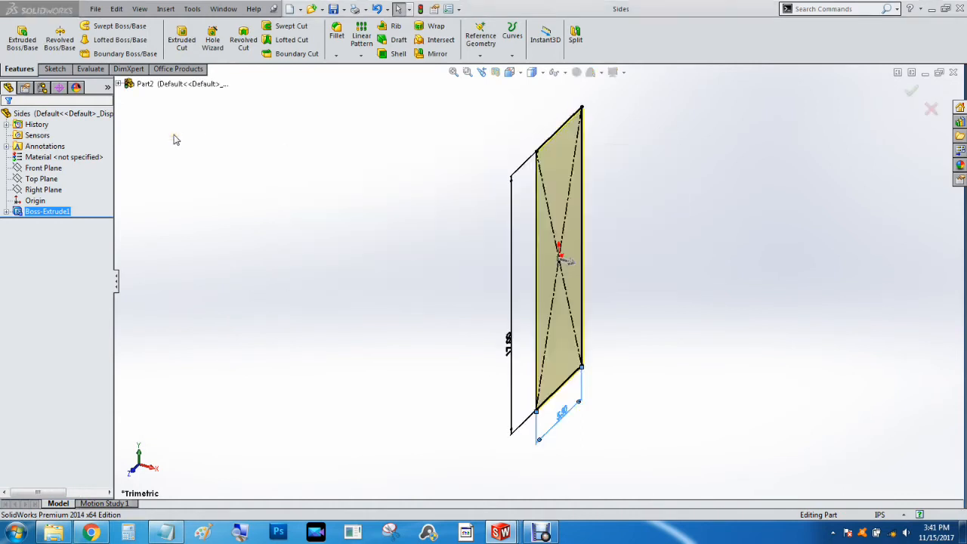
# Create a new assembly document from File > New.
pyautogui.click(94, 9)
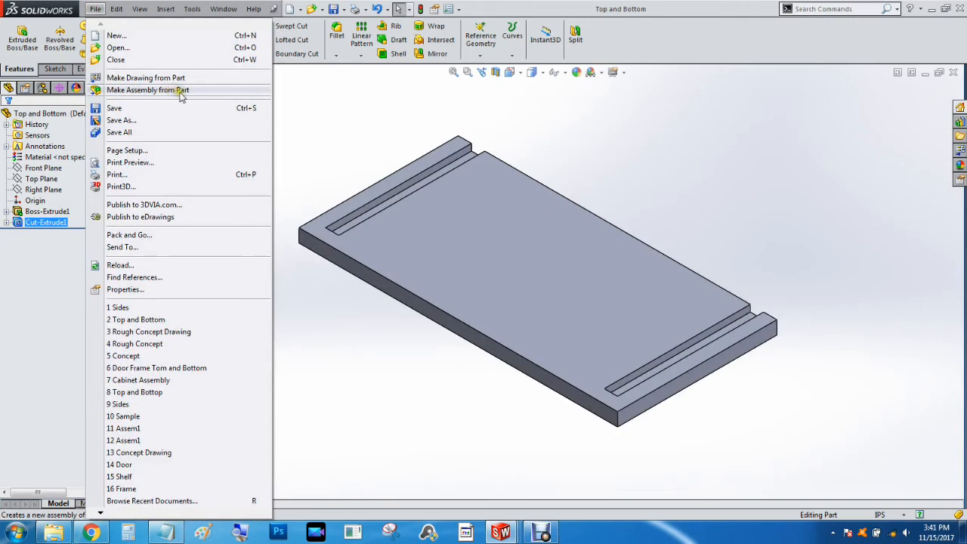
pyautogui.click(148, 90)
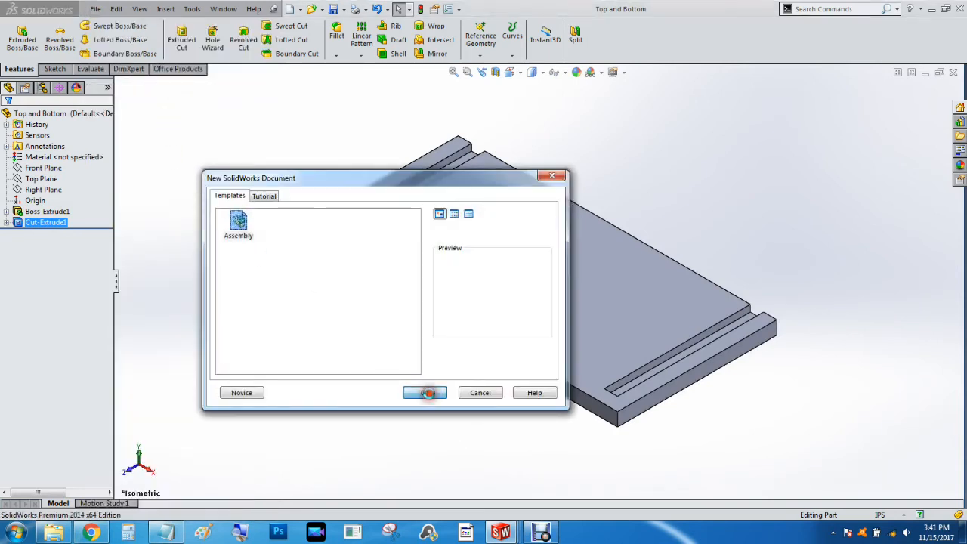
pyautogui.click(425, 393)
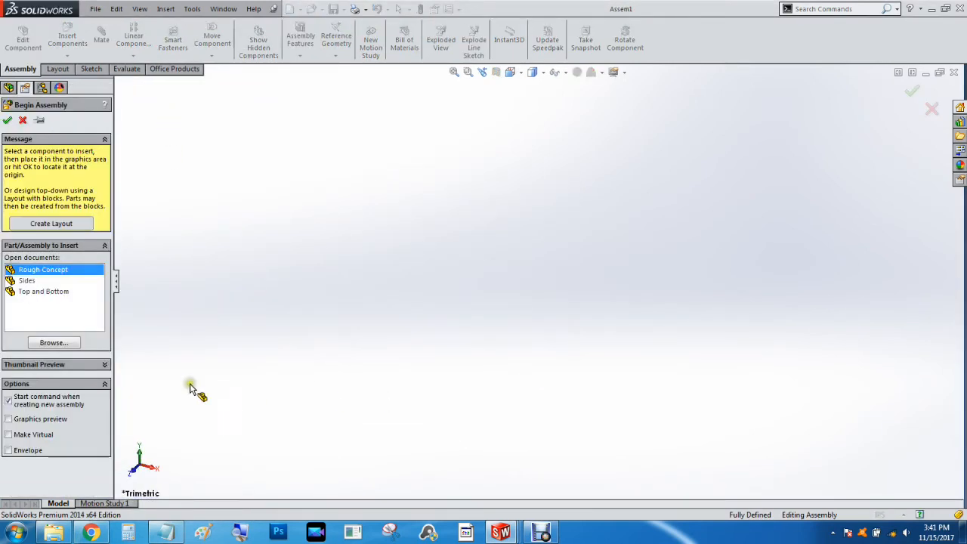
pyautogui.moveTo(27, 279)
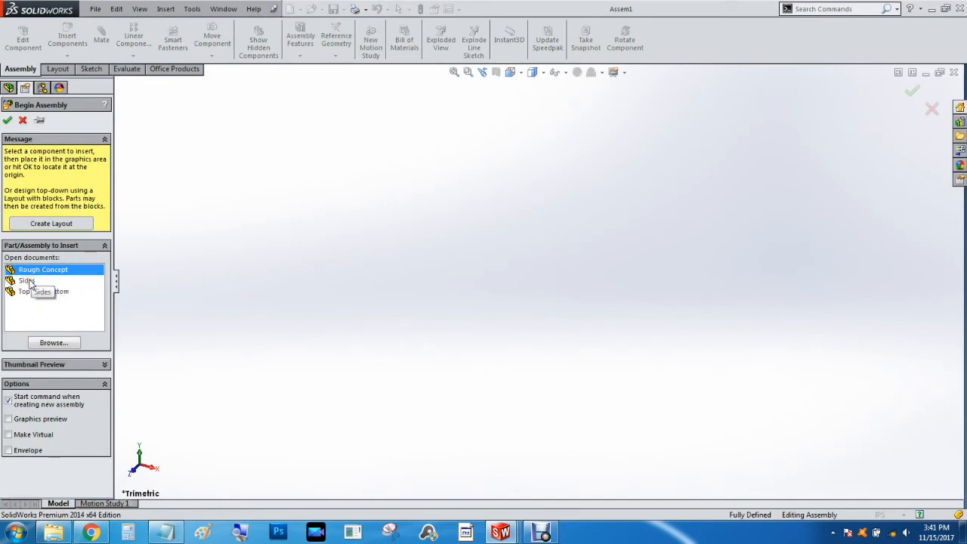
# Insert the Top and Bottom panel as the first component at the assembly origin.
pyautogui.click(42, 290)
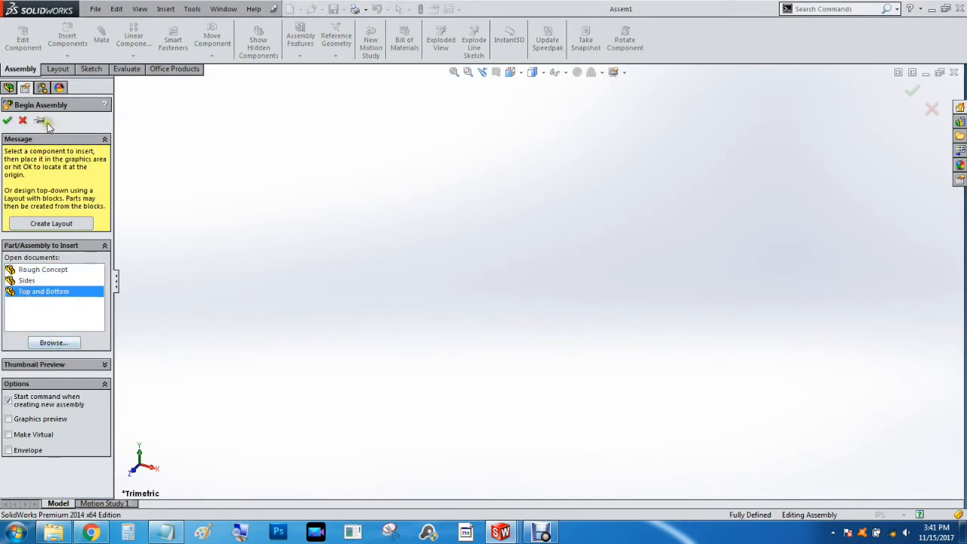
pyautogui.click(42, 290)
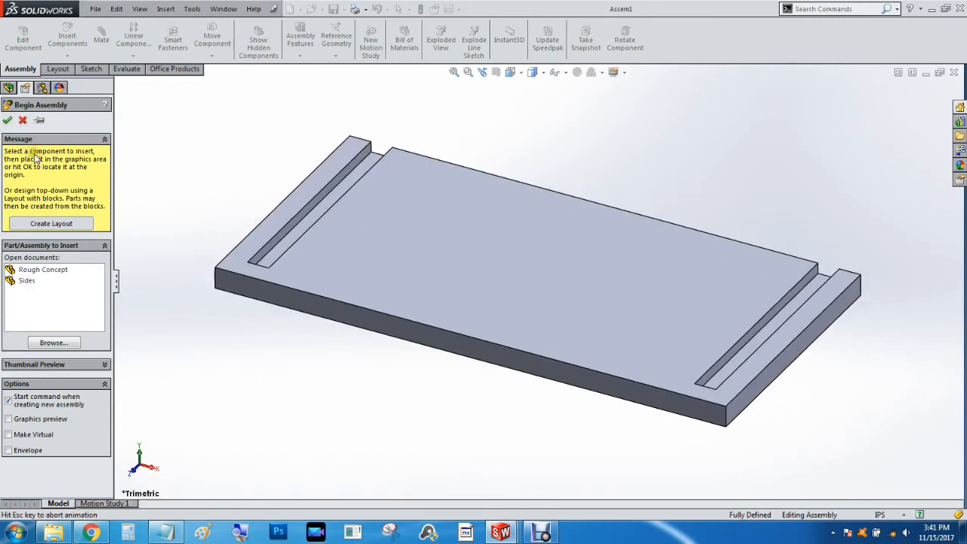
pyautogui.click(8, 121)
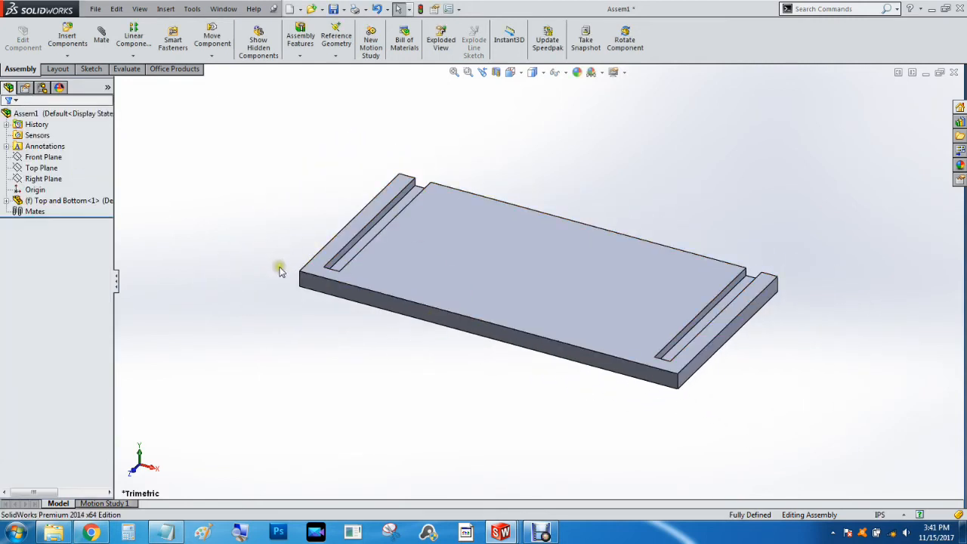
pyautogui.moveTo(175, 47)
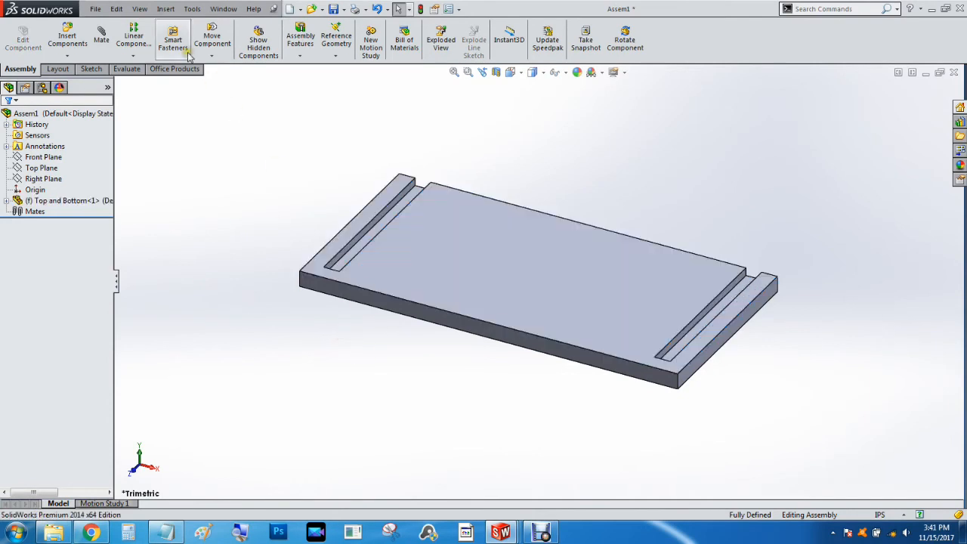
# Insert two copies of the Sides panel beside the bottom panel.
pyautogui.click(66, 38)
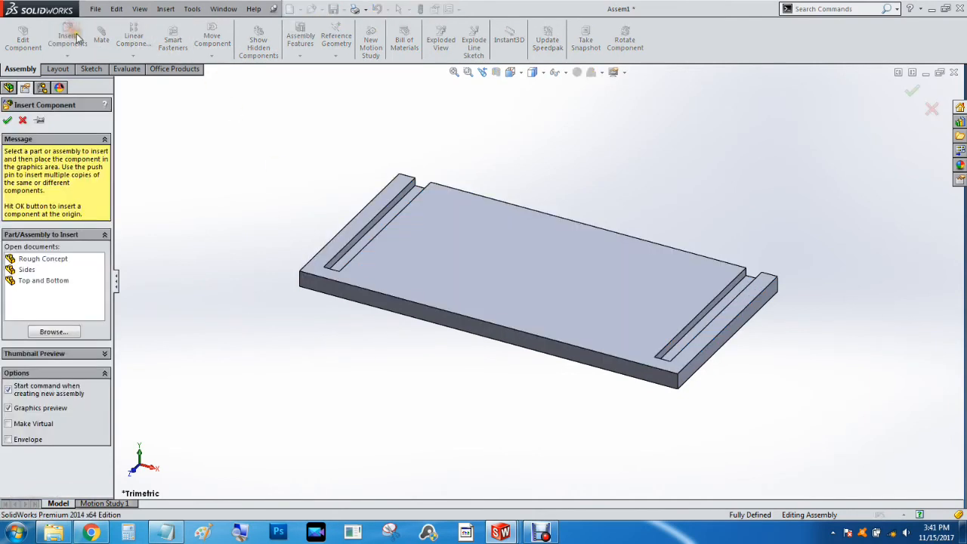
pyautogui.moveTo(157, 176)
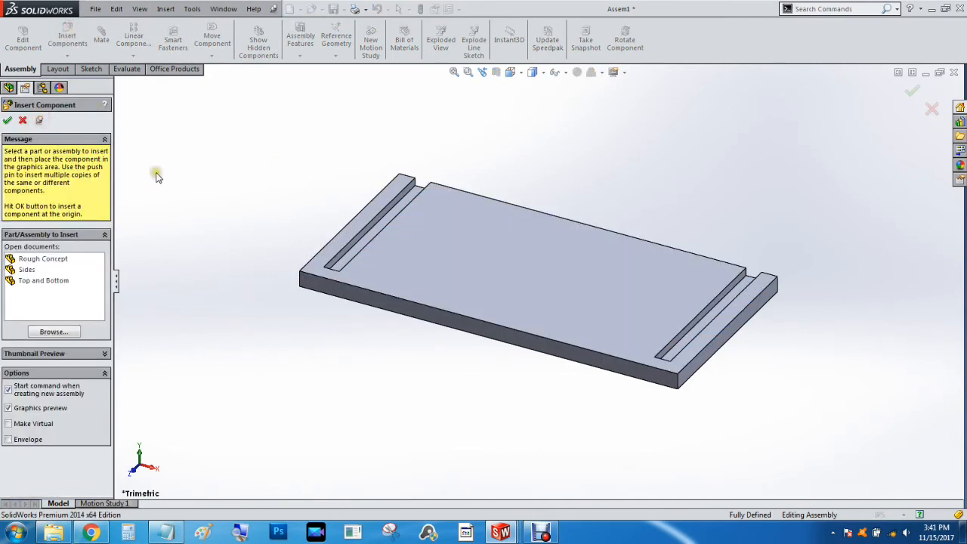
pyautogui.moveTo(42, 280)
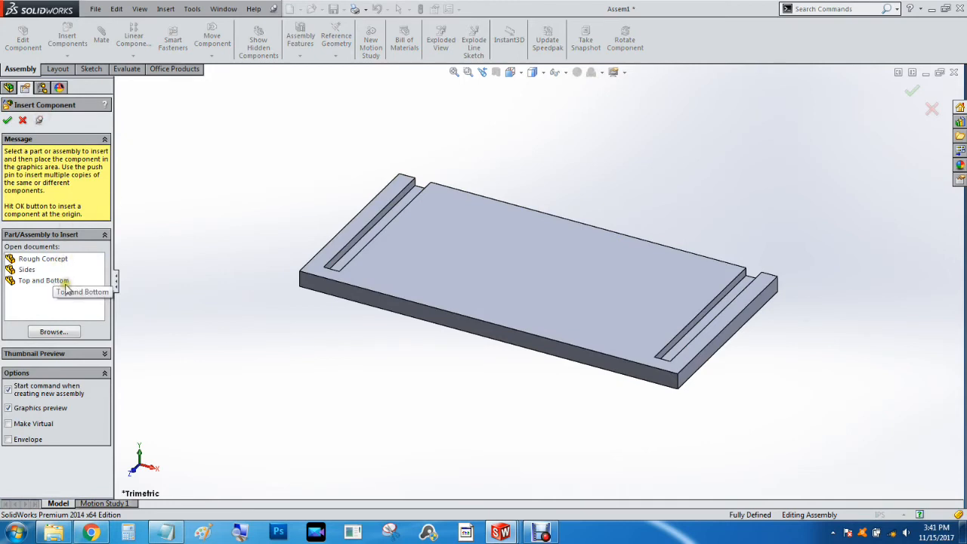
pyautogui.click(28, 269)
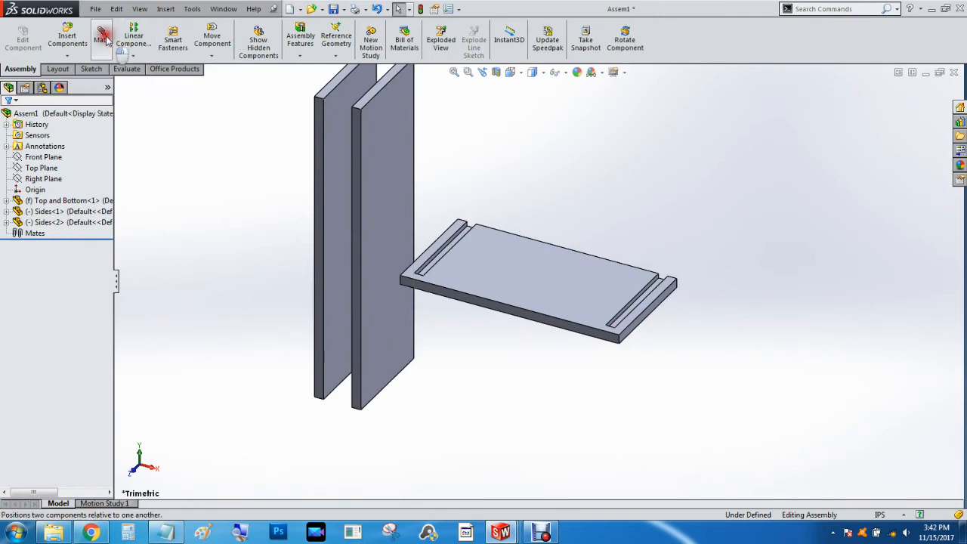
# Mate each side panel's end face coincident with a groove face of the bottom panel, forming a U frame.
pyautogui.click(100, 37)
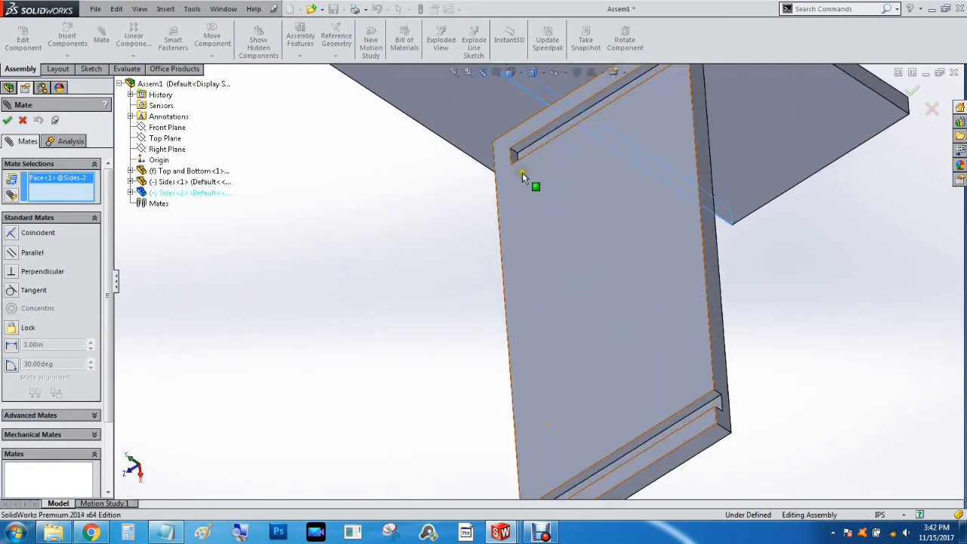
pyautogui.click(523, 176)
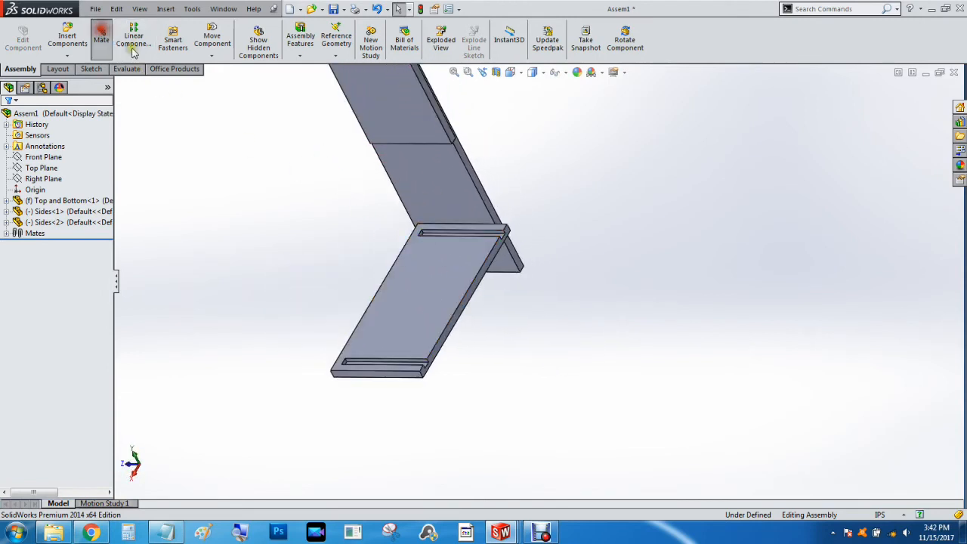
pyautogui.click(100, 38)
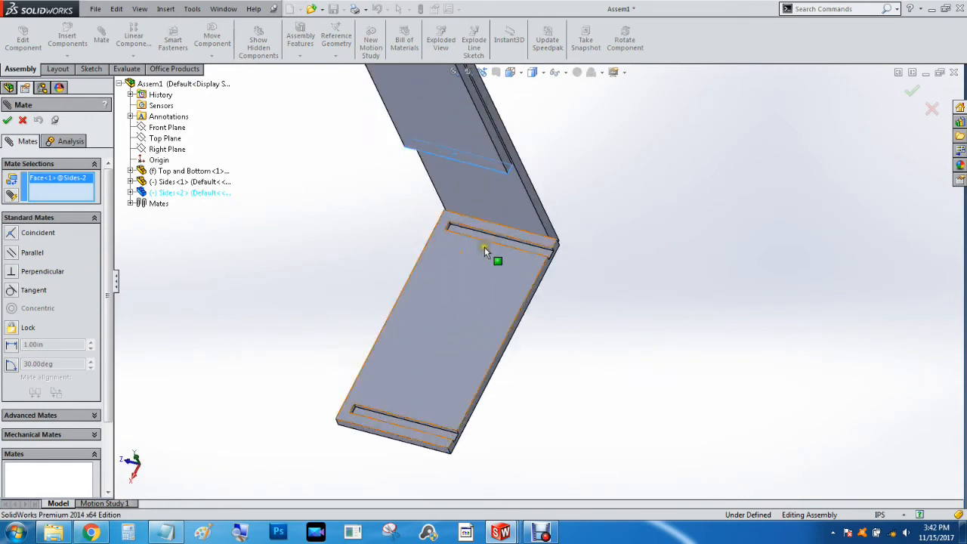
pyautogui.click(486, 250)
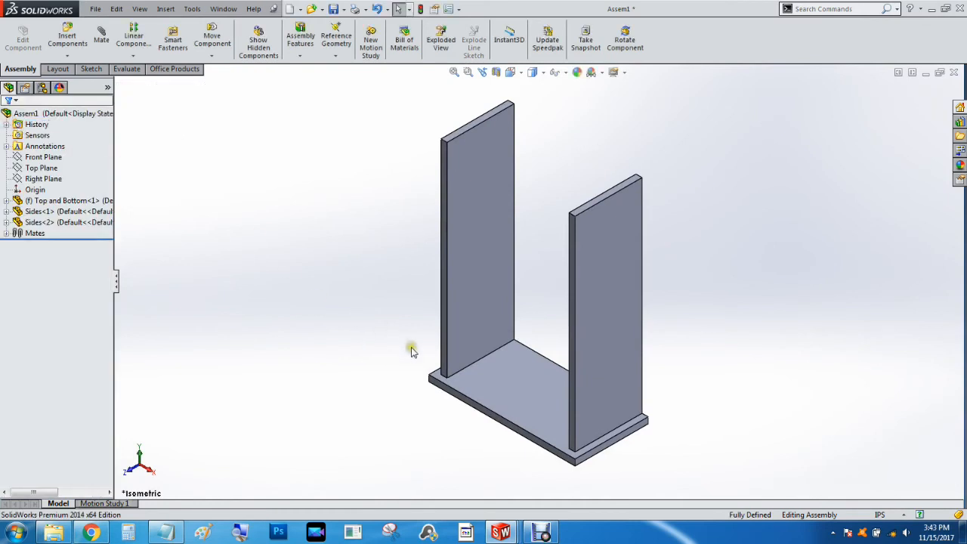
pyautogui.click(541, 532)
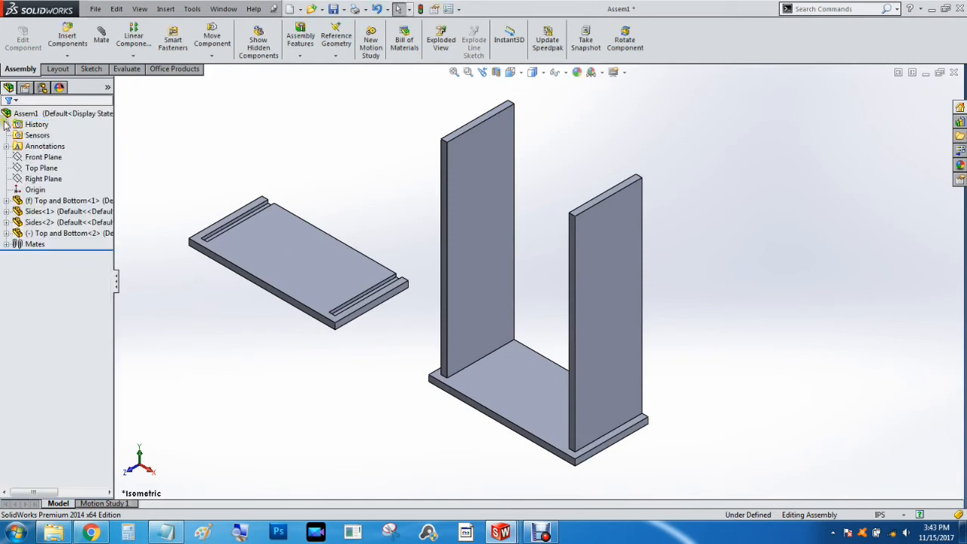
# Drag and flip the second Top and Bottom panel to sit near the tops of the side panels.
pyautogui.click(339, 285)
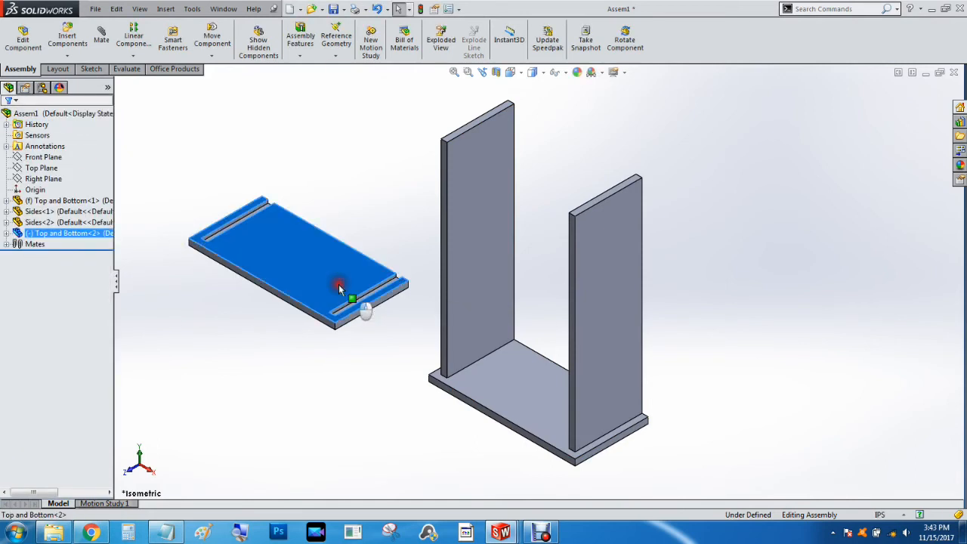
pyautogui.moveTo(341, 288); pyautogui.dragTo(308, 290)
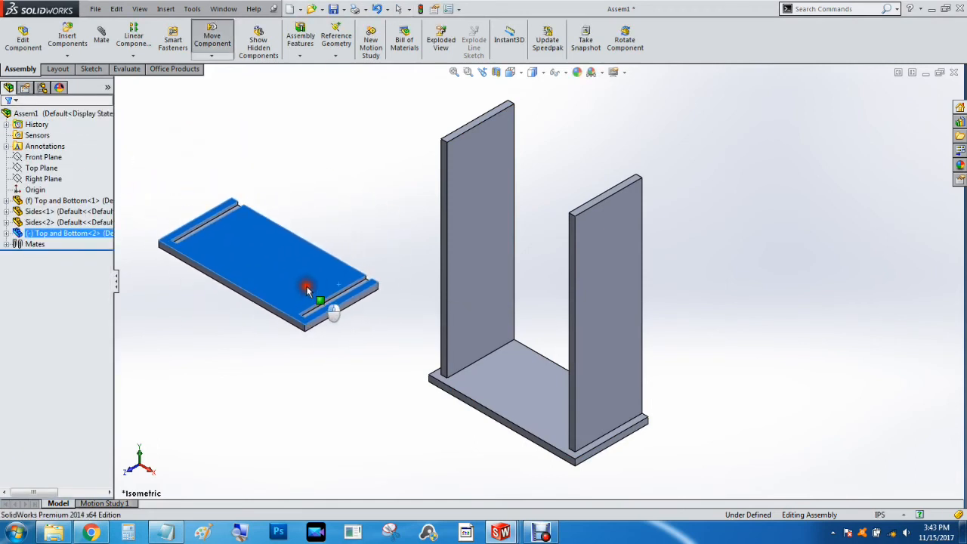
pyautogui.moveTo(309, 292); pyautogui.dragTo(384, 251)
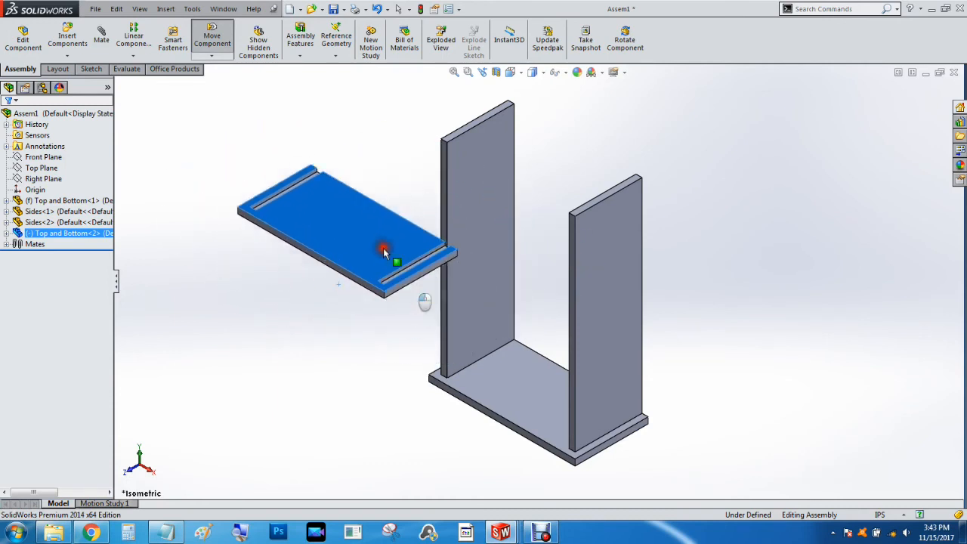
pyautogui.moveTo(385, 254); pyautogui.dragTo(316, 294)
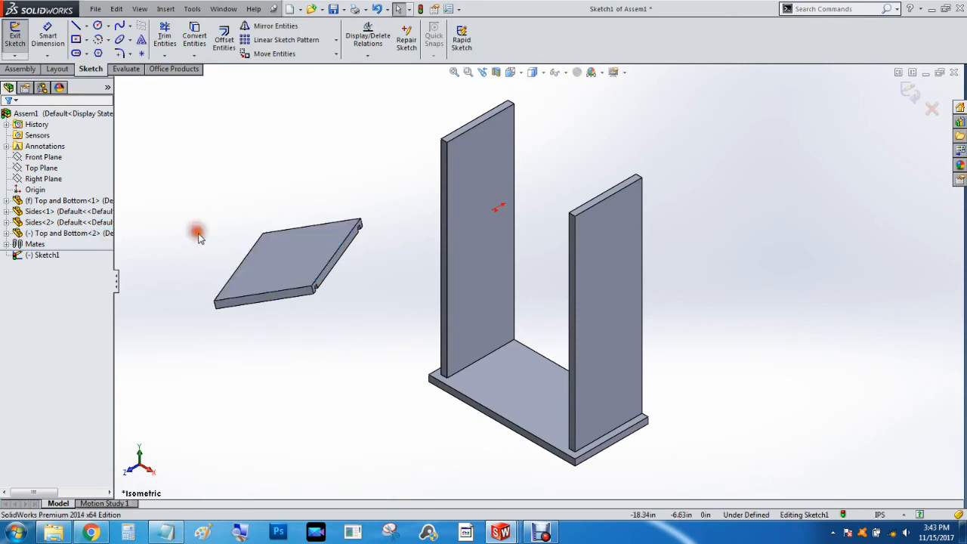
pyautogui.click(18, 70)
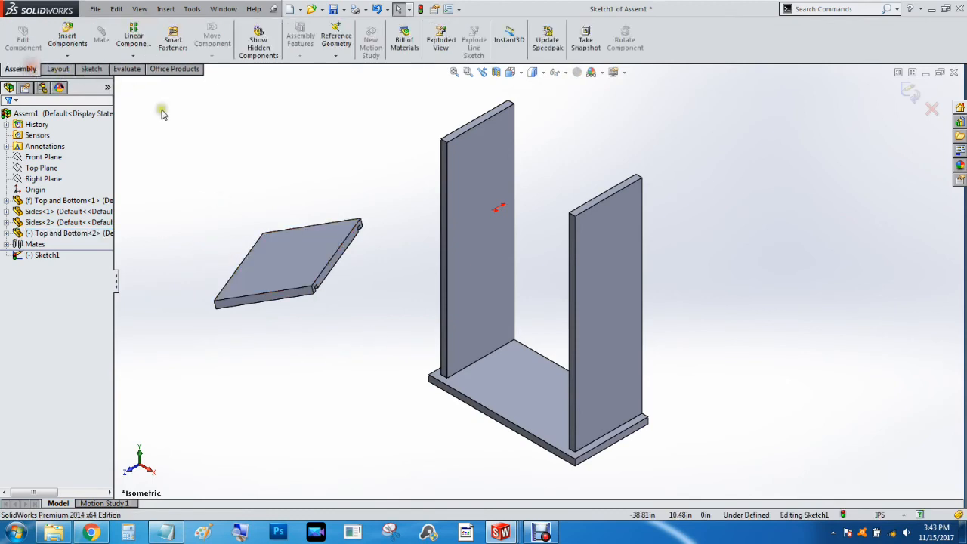
pyautogui.moveTo(200, 130)
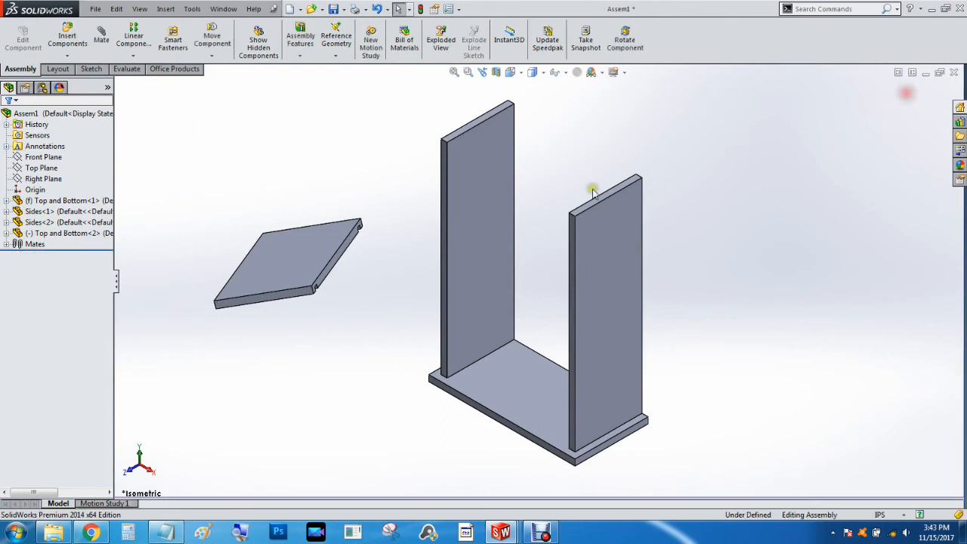
# Mate the second panel's groove face coincident with the side panel top face, closing the box frame.
pyautogui.click(93, 37)
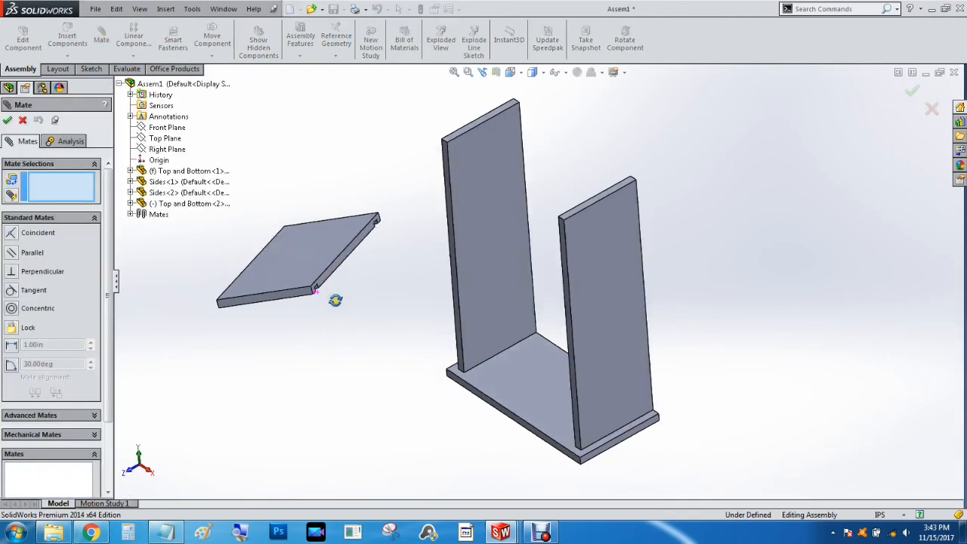
pyautogui.click(333, 269)
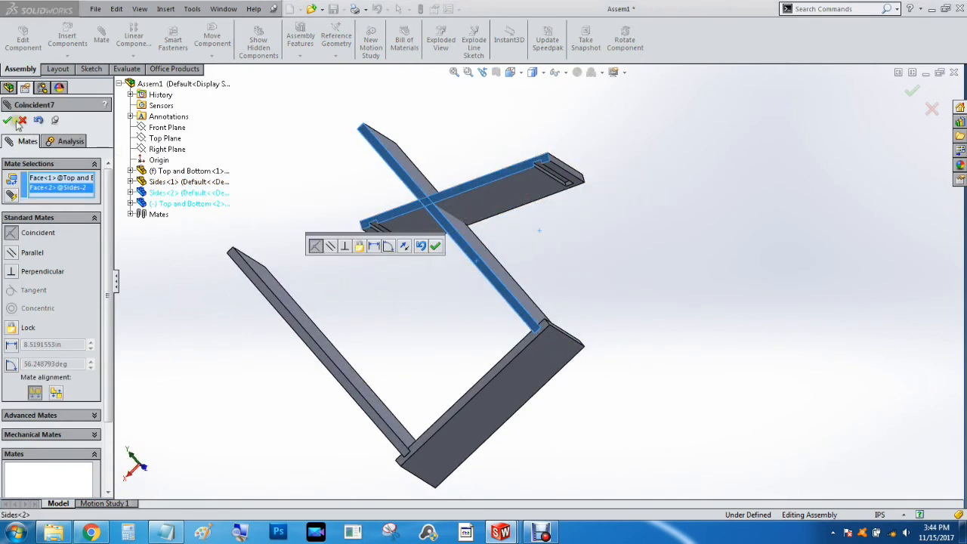
pyautogui.click(8, 121)
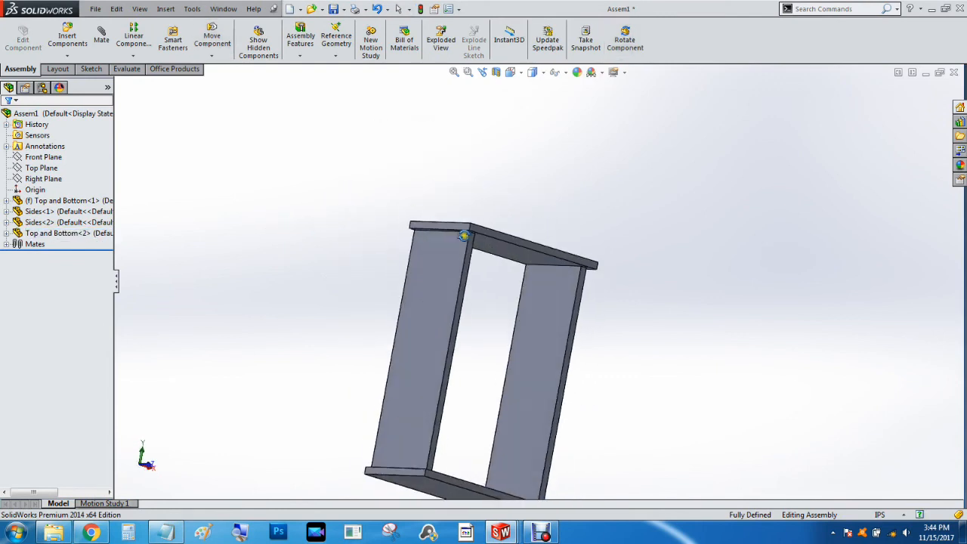
pyautogui.moveTo(465, 234); pyautogui.dragTo(378, 302)
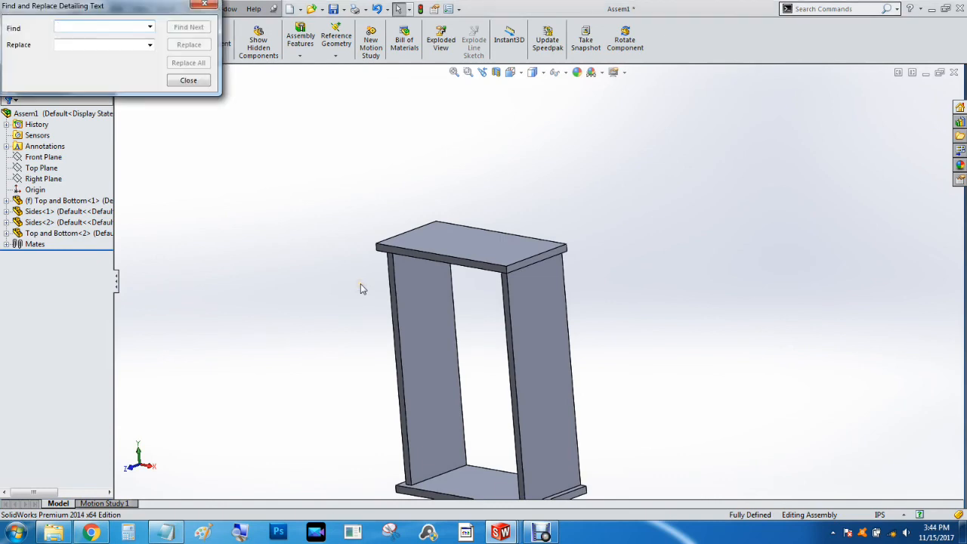
pyautogui.click(188, 80)
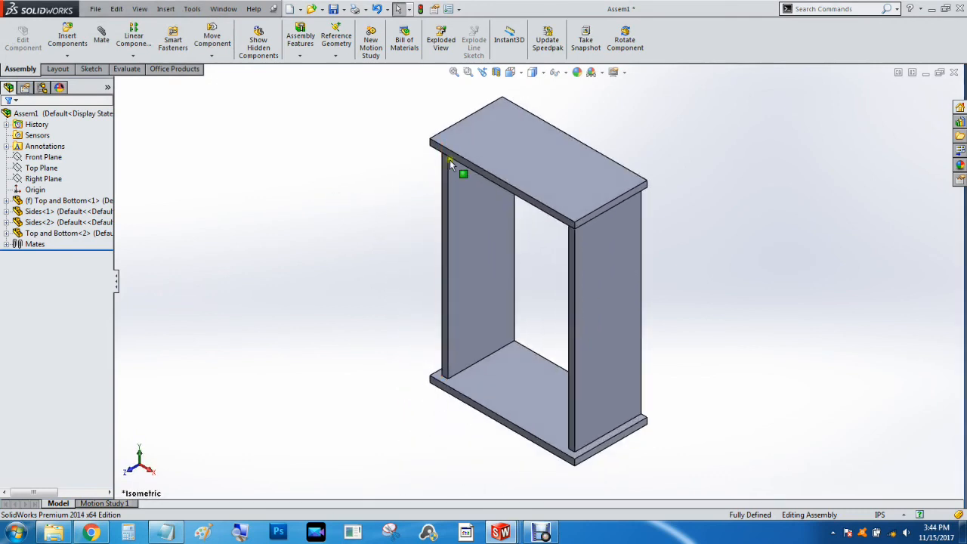
pyautogui.moveTo(464, 405)
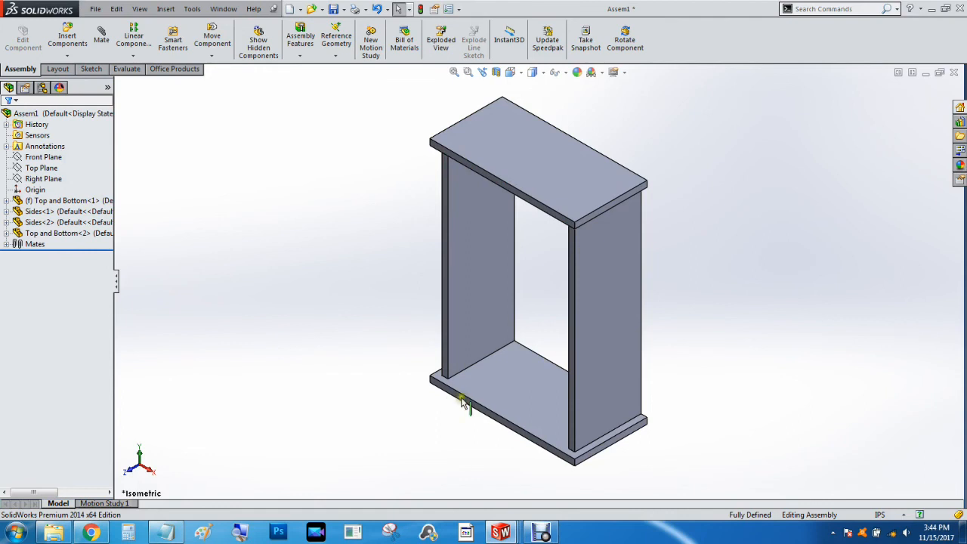
pyautogui.moveTo(465, 405); pyautogui.dragTo(450, 163)
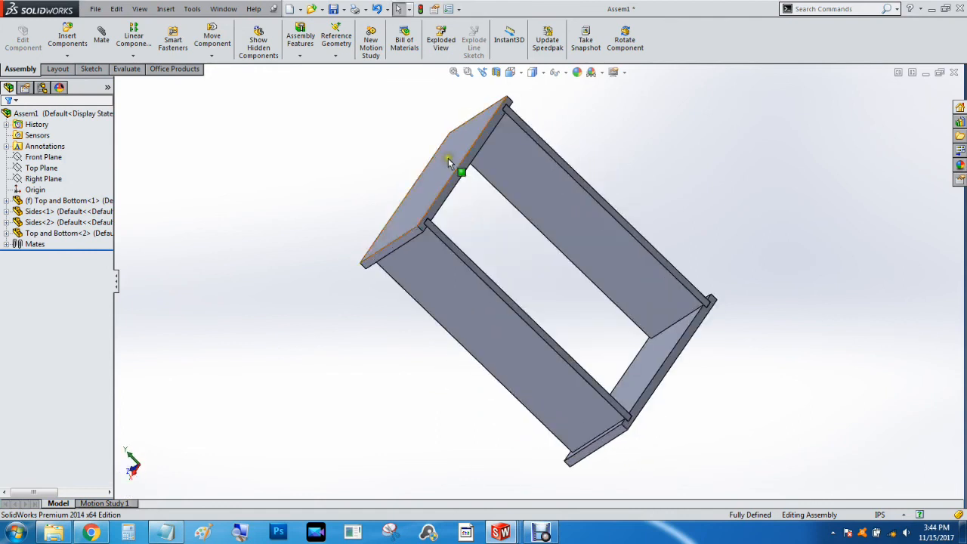